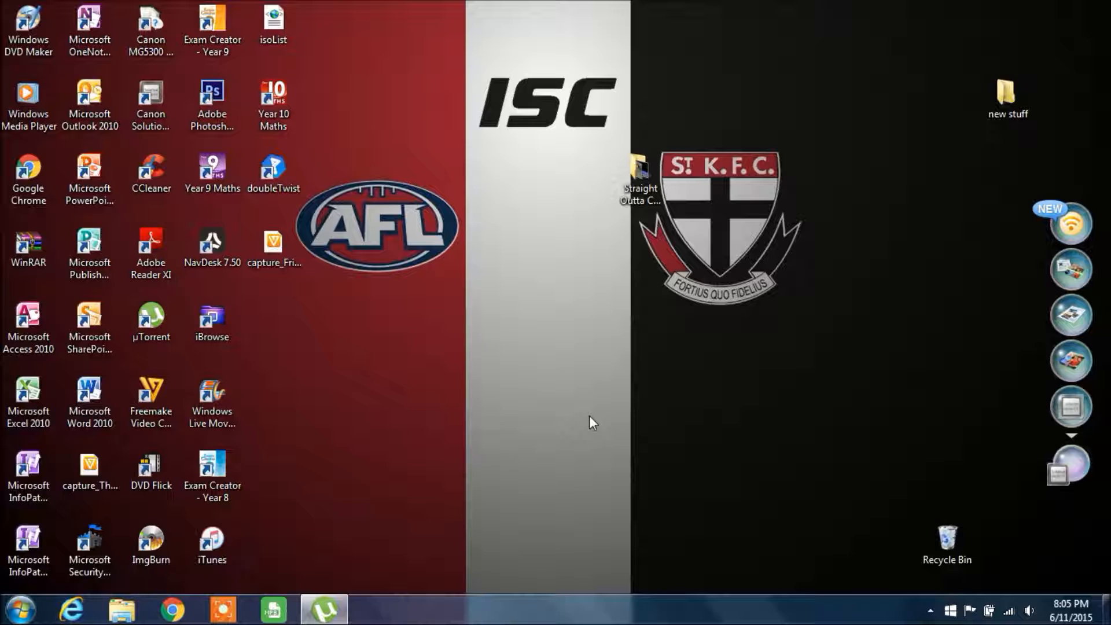
- Move the DVD Flick and ImgBurn shortcuts to the centre of the desktop, away from the other icons
left_click(151, 470)
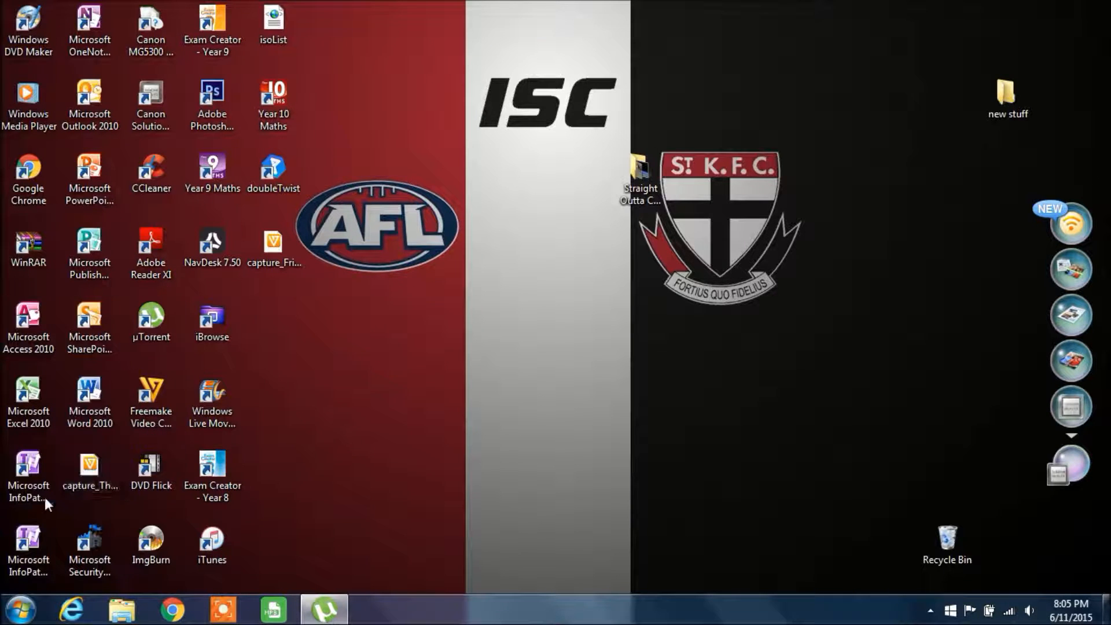
left_click(90, 471)
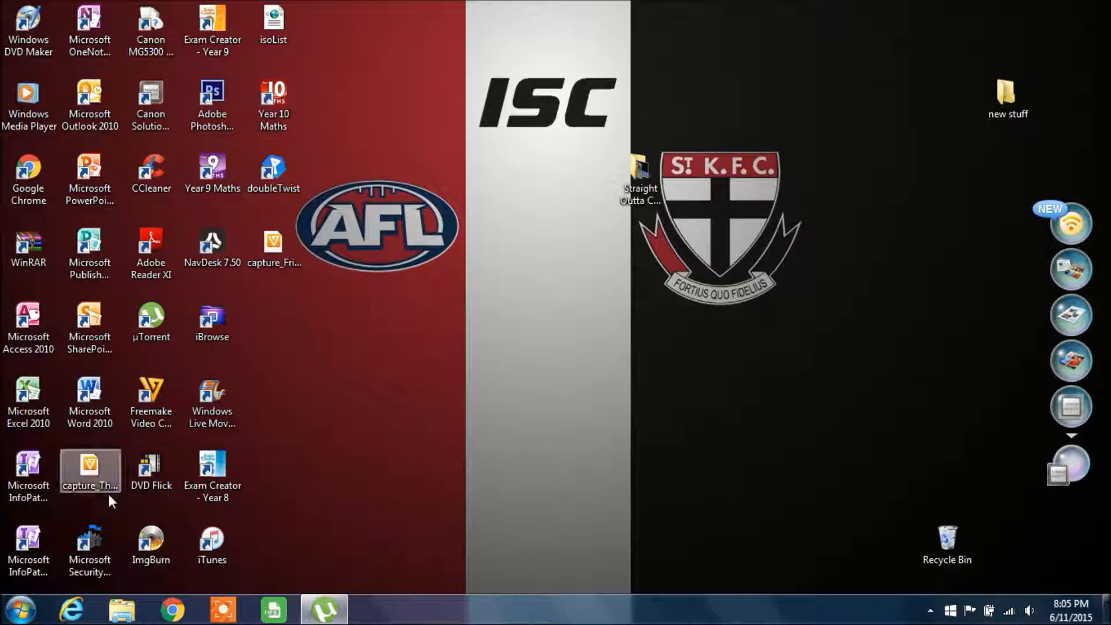
left_click_drag(150, 464, 395, 397)
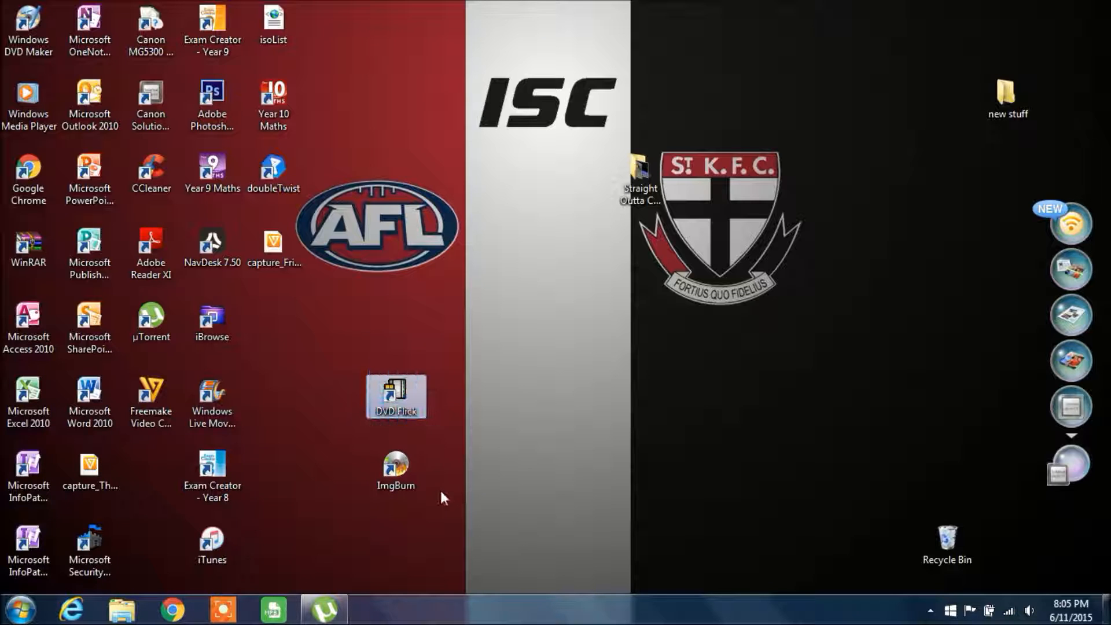
left_click(396, 472)
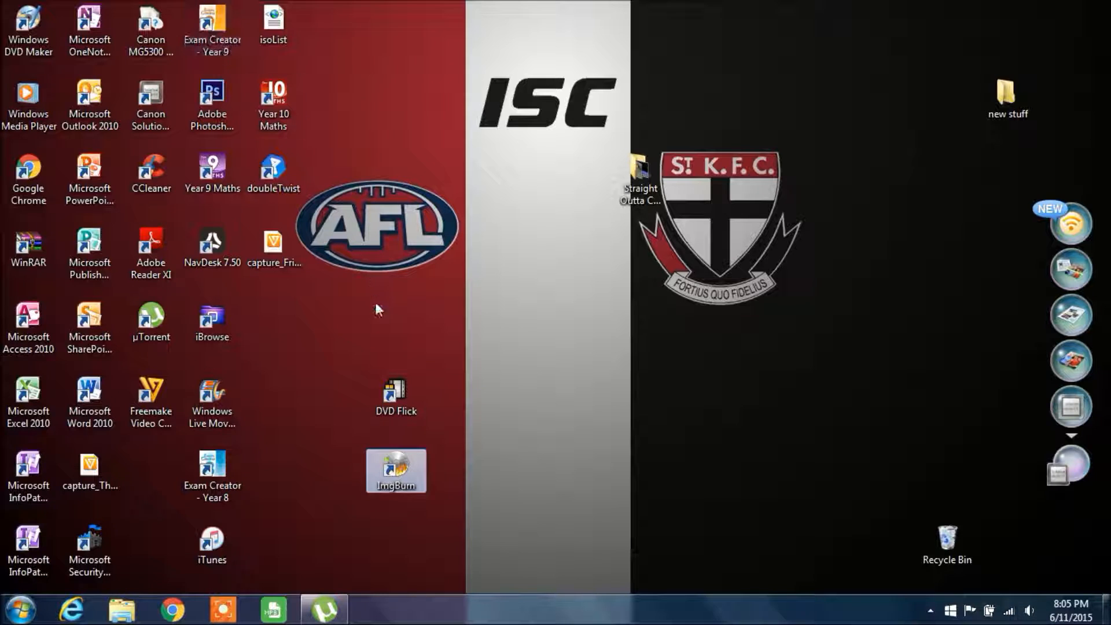
left_click(396, 393)
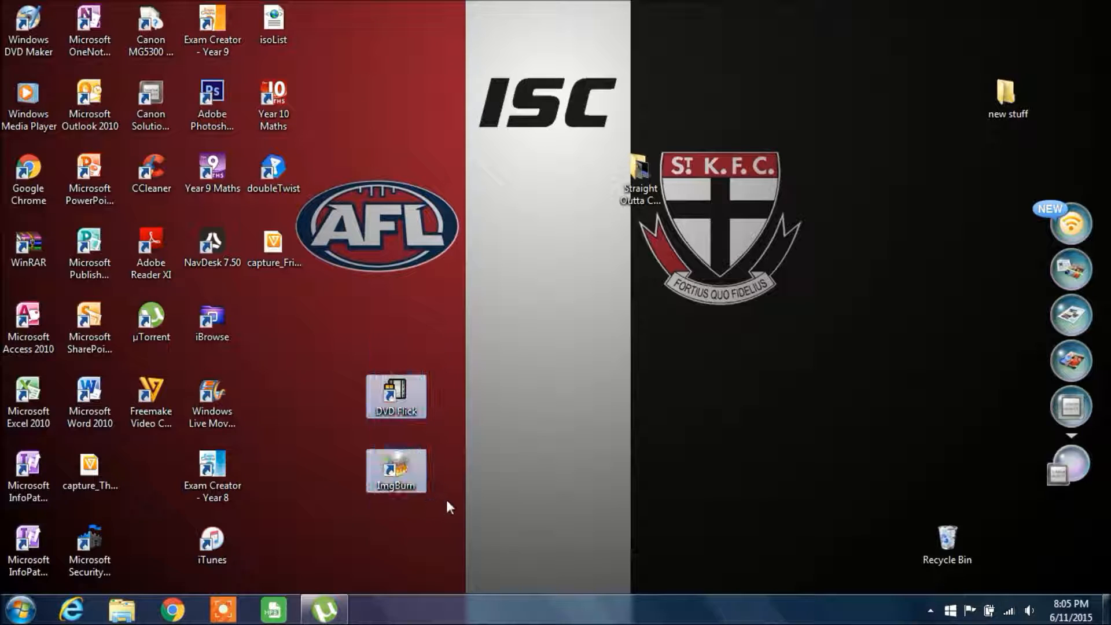
mouse_move(323, 315)
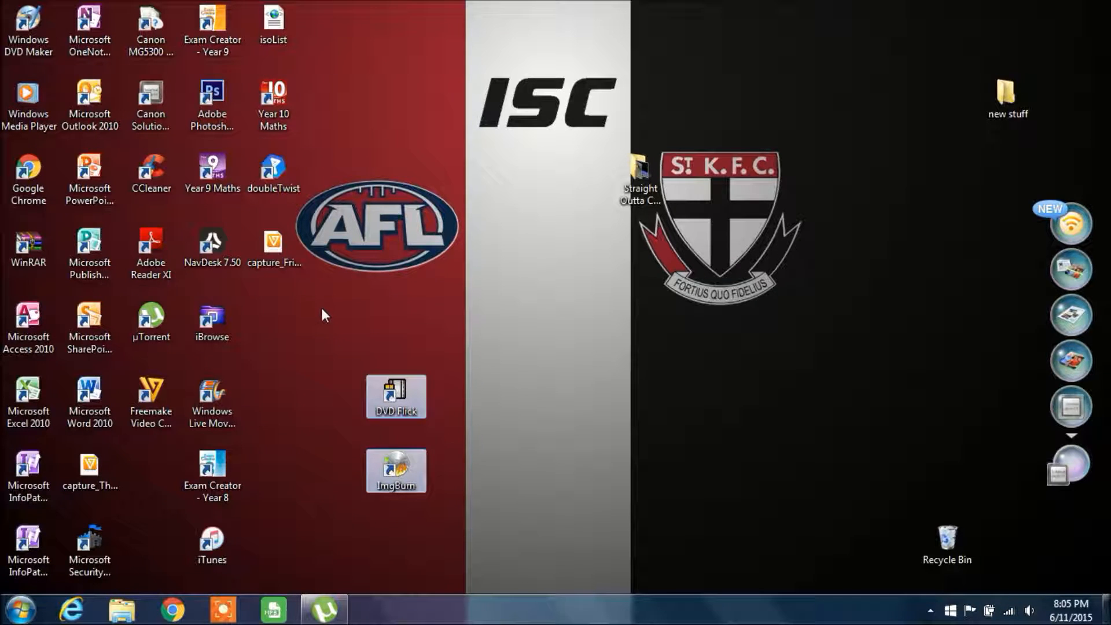
mouse_move(245, 348)
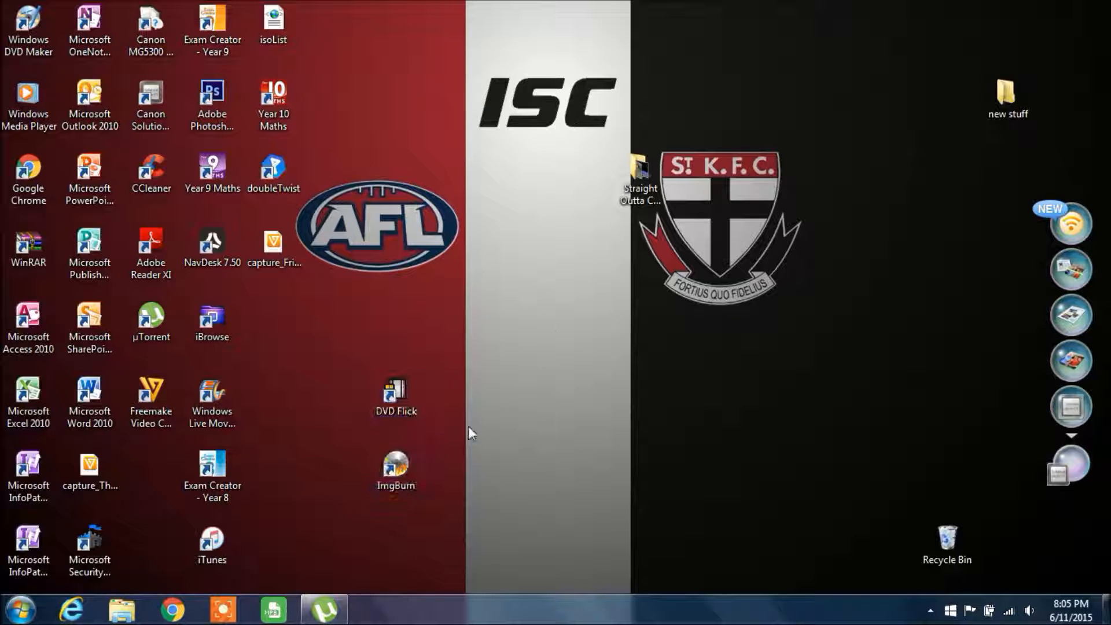
left_click(394, 392)
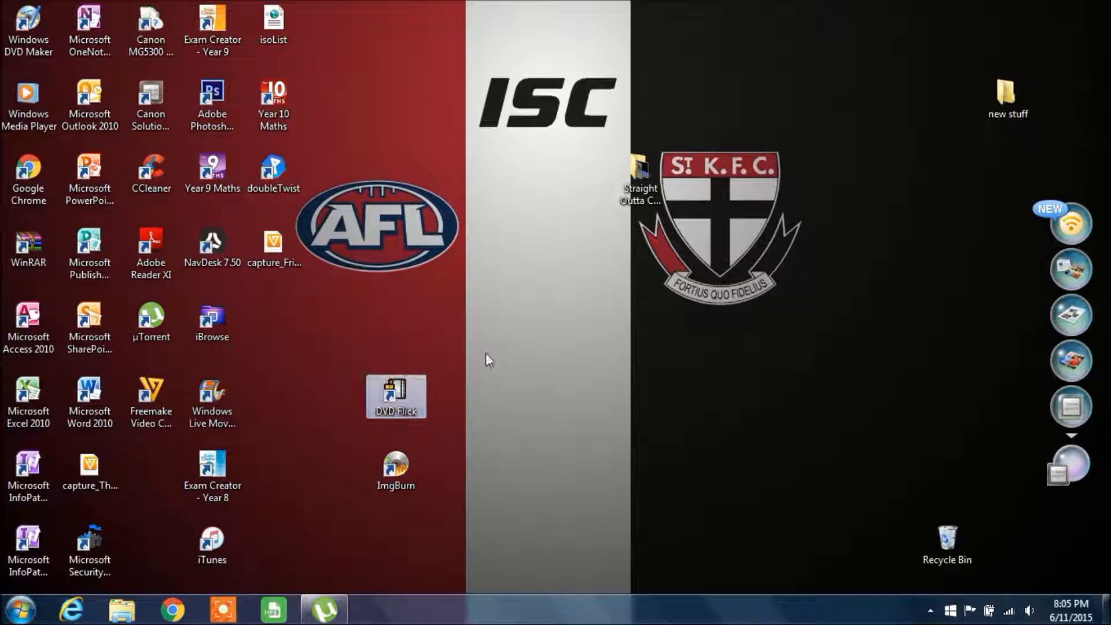
left_click(396, 394)
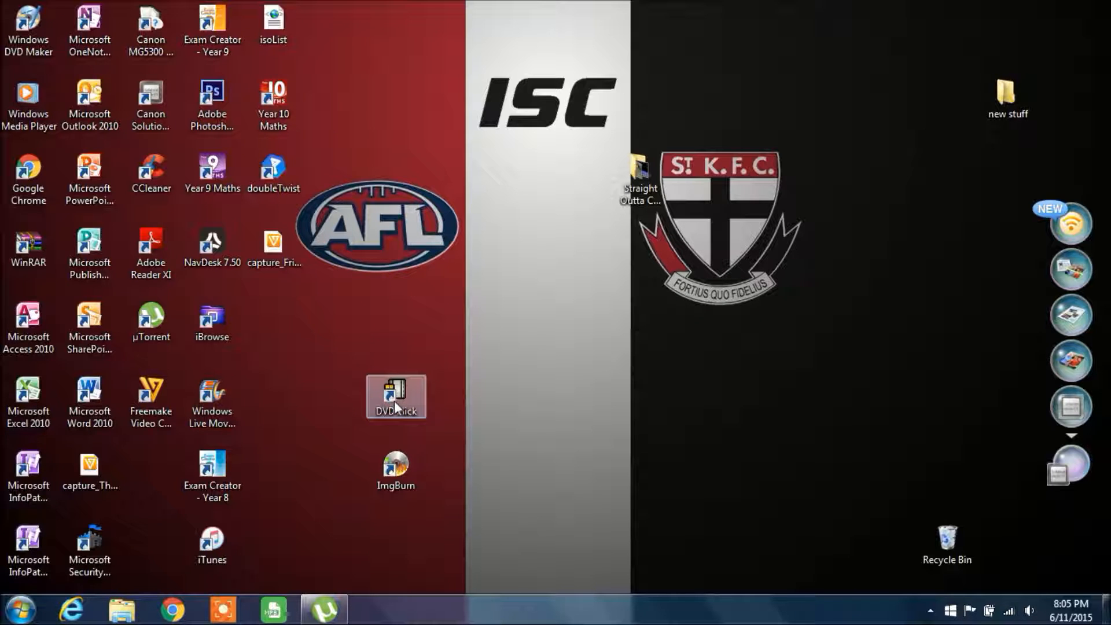
- Launch DVD Flick from its desktop shortcut into an empty, unnamed project
double_click(396, 396)
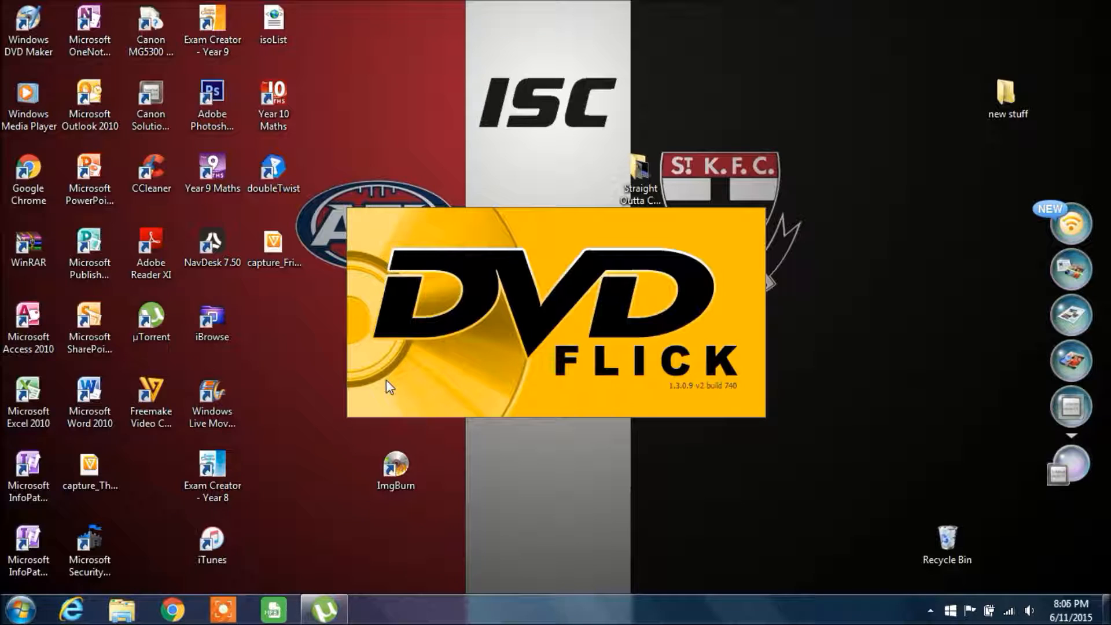
mouse_move(717, 383)
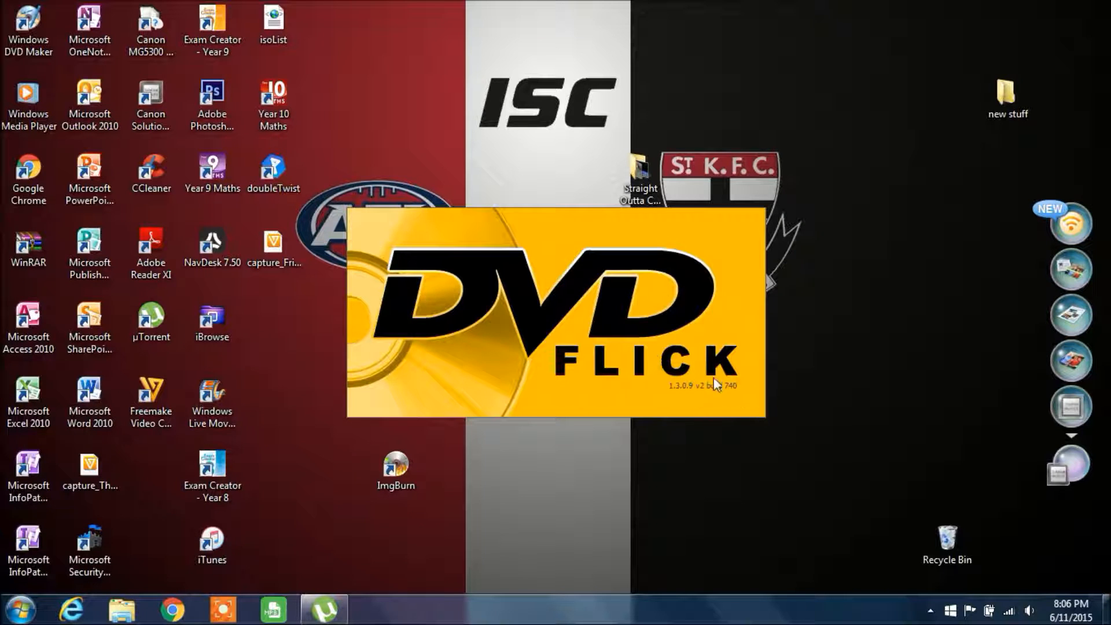
mouse_move(622, 354)
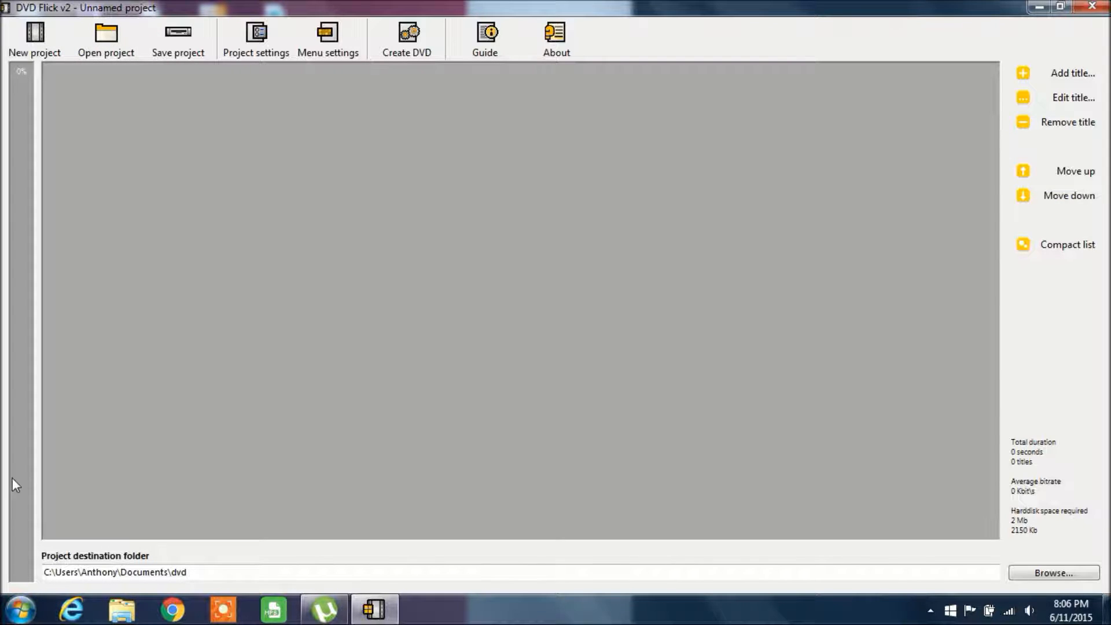
mouse_move(324, 85)
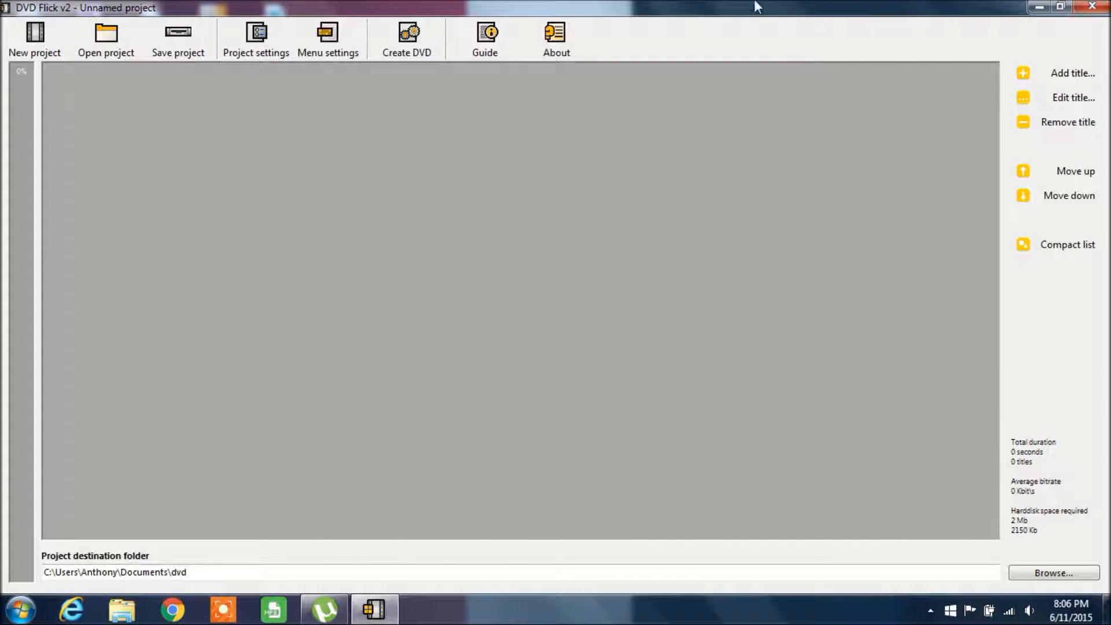
mouse_move(405, 98)
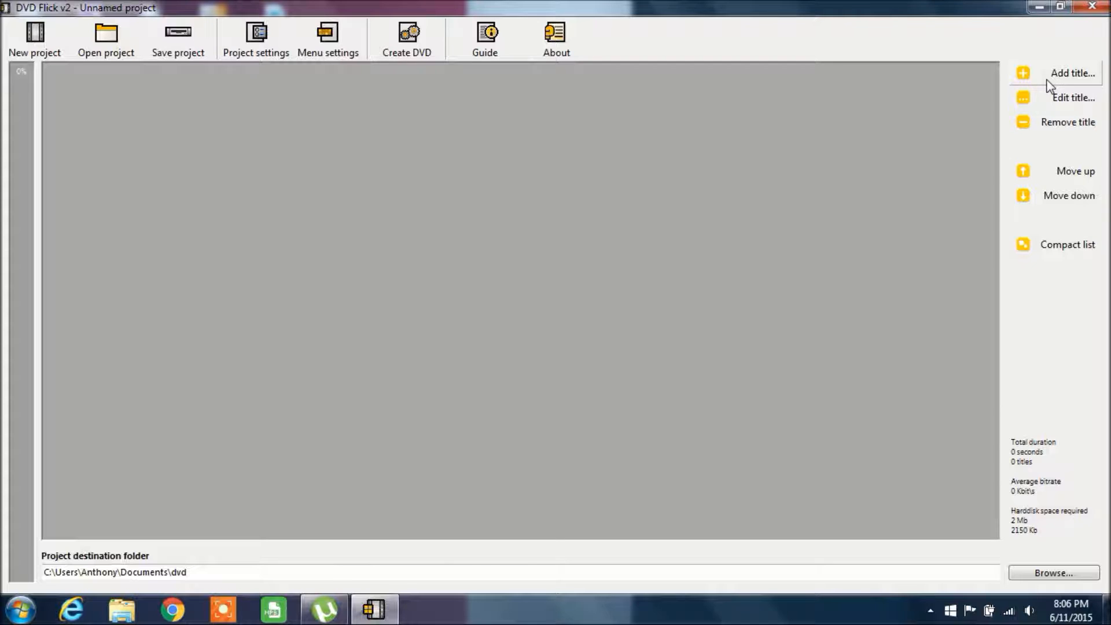
- Add the Straight Outta Compton 2015 movie file from the Desktop folder as the first title (2:24:03)
left_click(1072, 73)
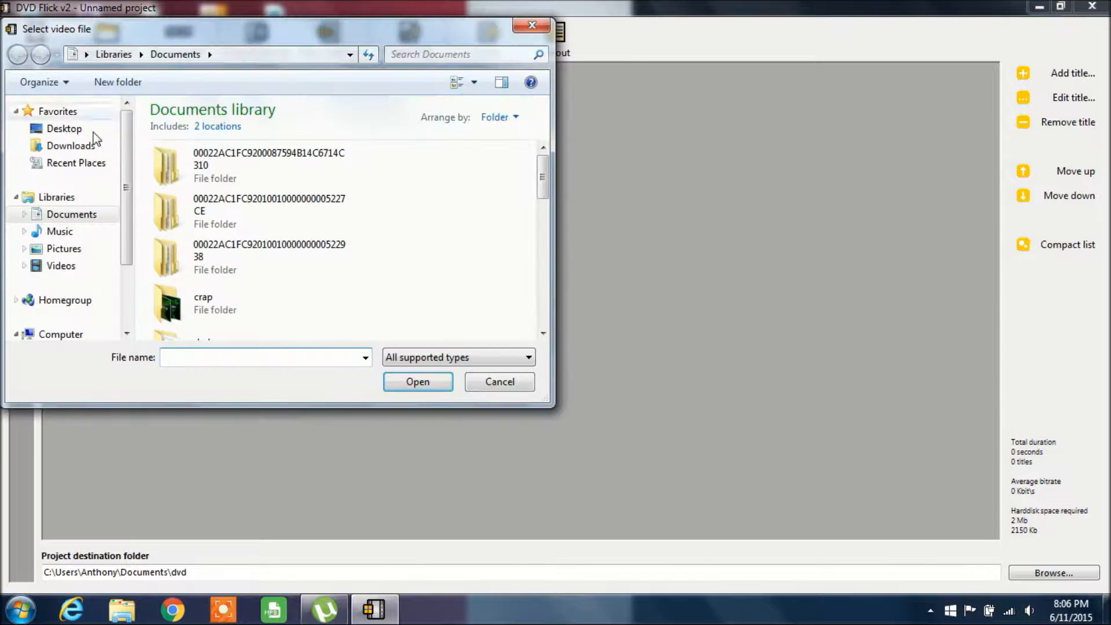
left_click(64, 128)
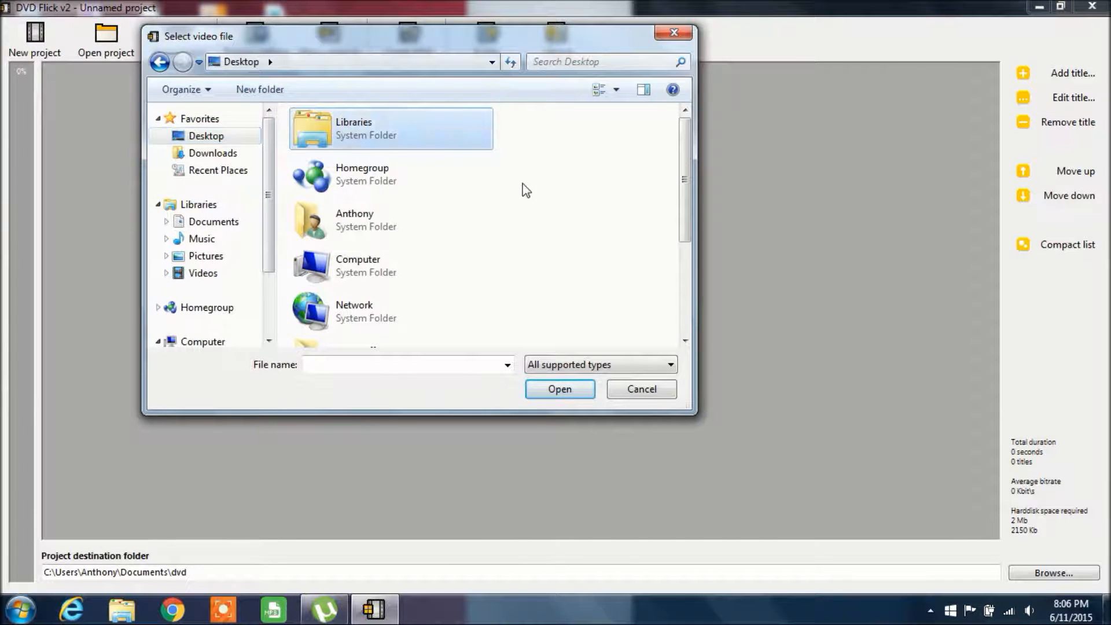
scroll("down", 3)
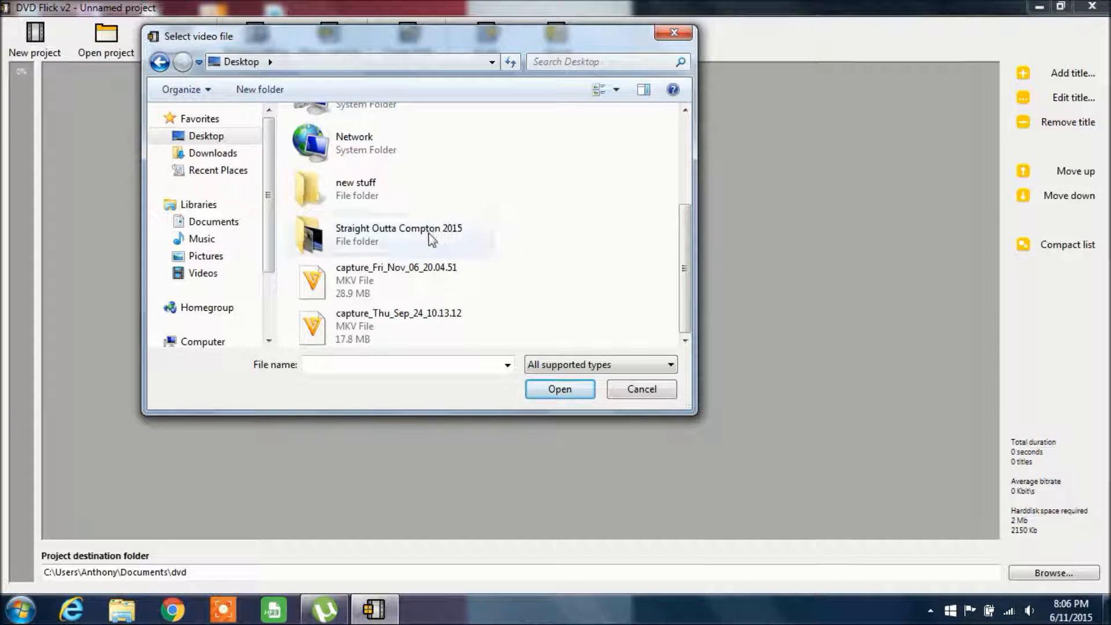
double_click(398, 234)
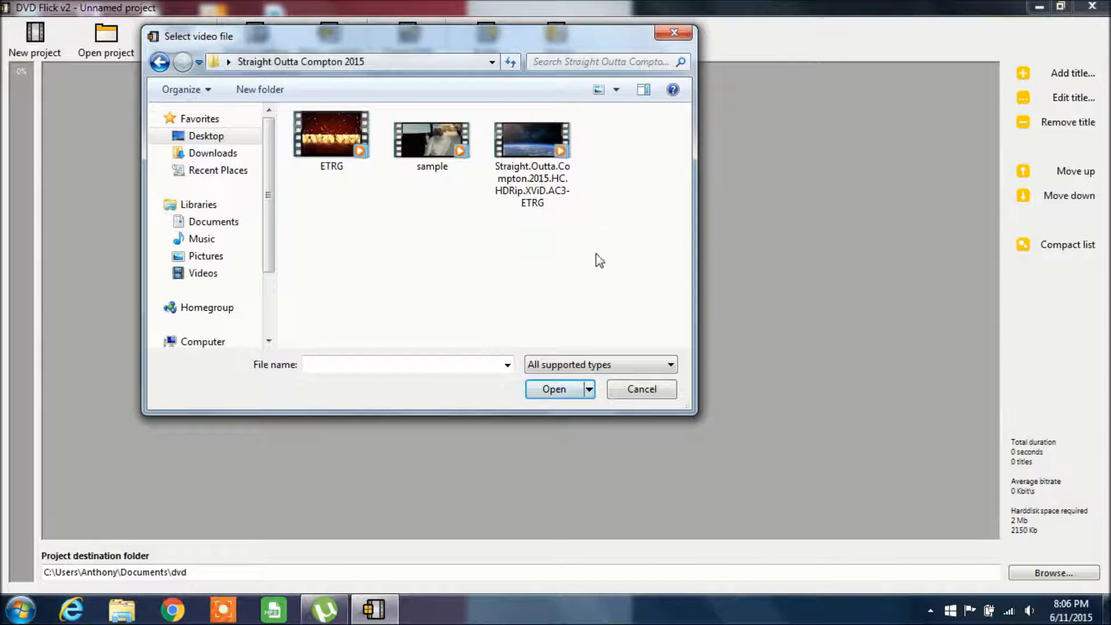
left_click(531, 134)
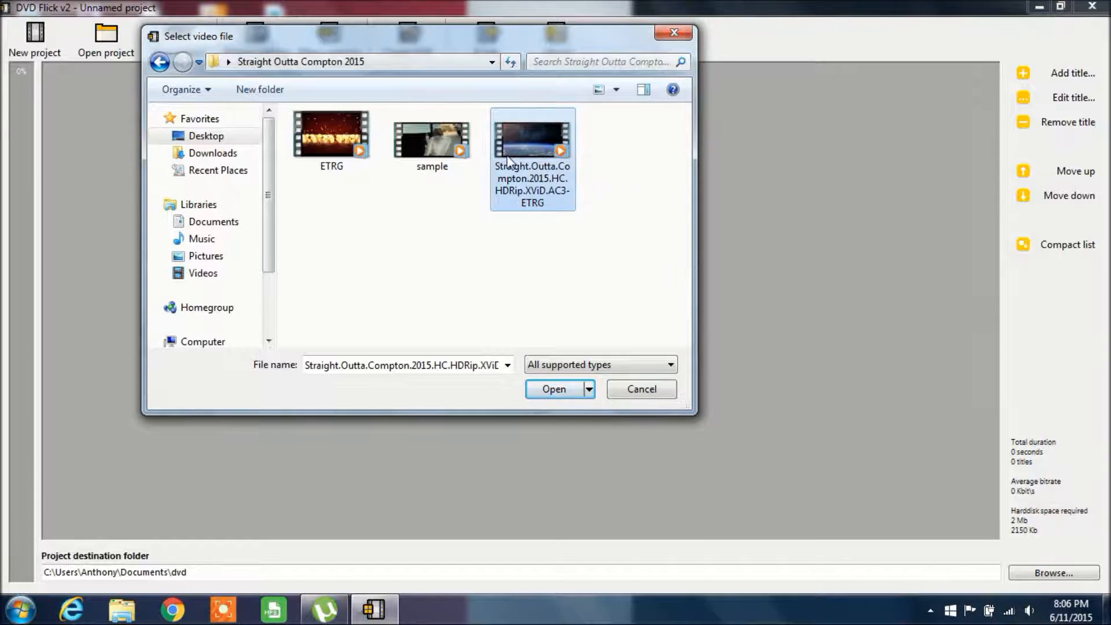
left_click(554, 389)
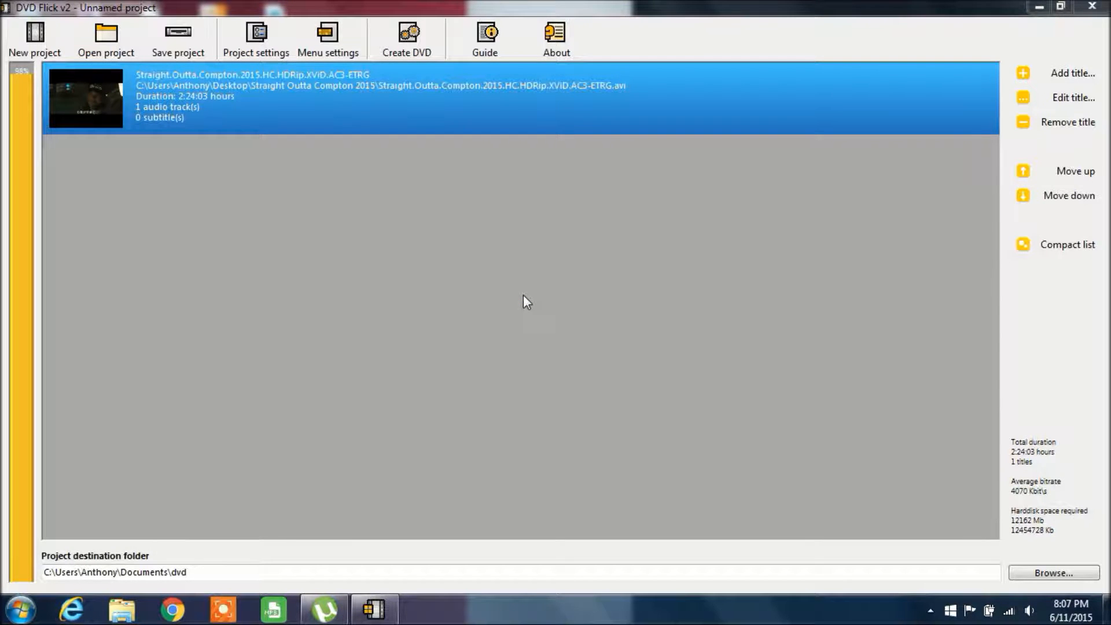
mouse_move(1083, 178)
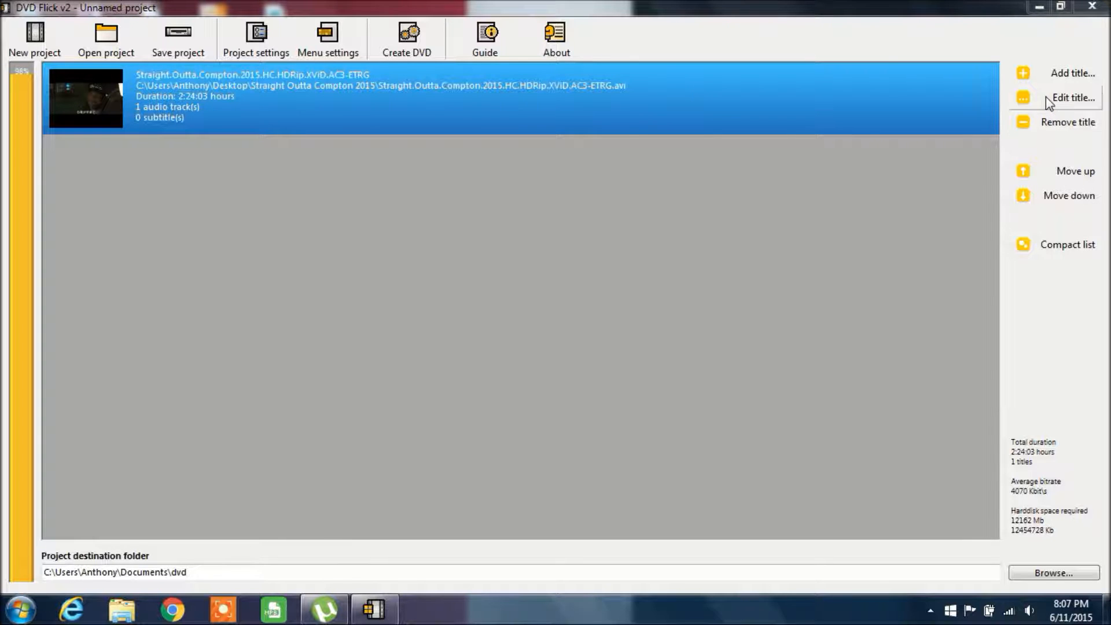
- Name the title 'Straight Outta Compton', review its chapter and audio track pages, and accept
left_click(1073, 98)
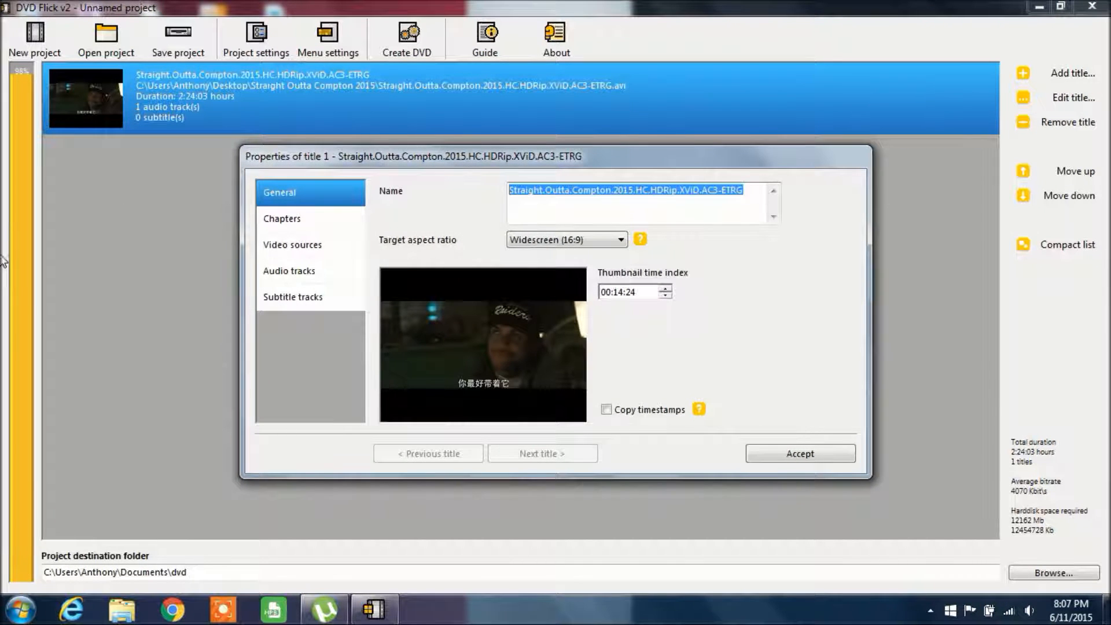
type("Straight Outta Compton")
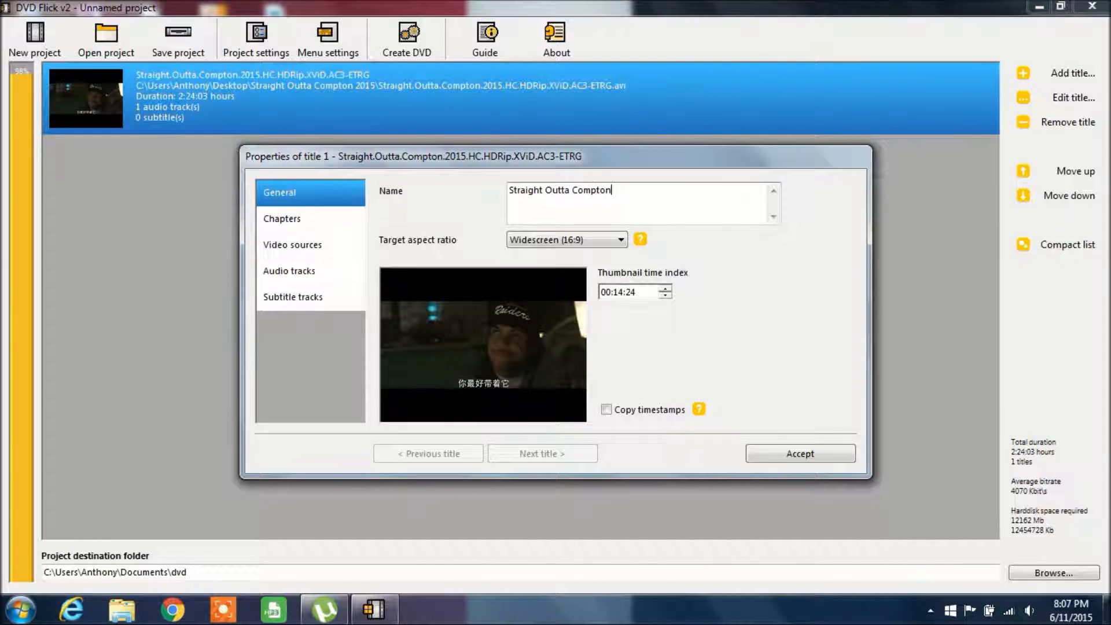
left_click(282, 219)
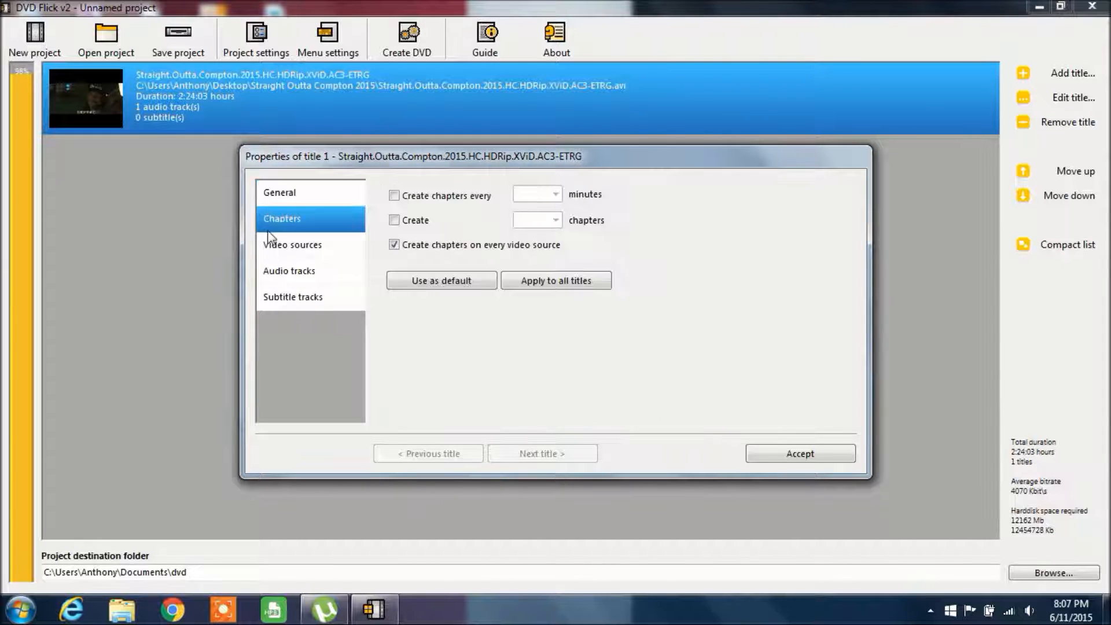
left_click(289, 271)
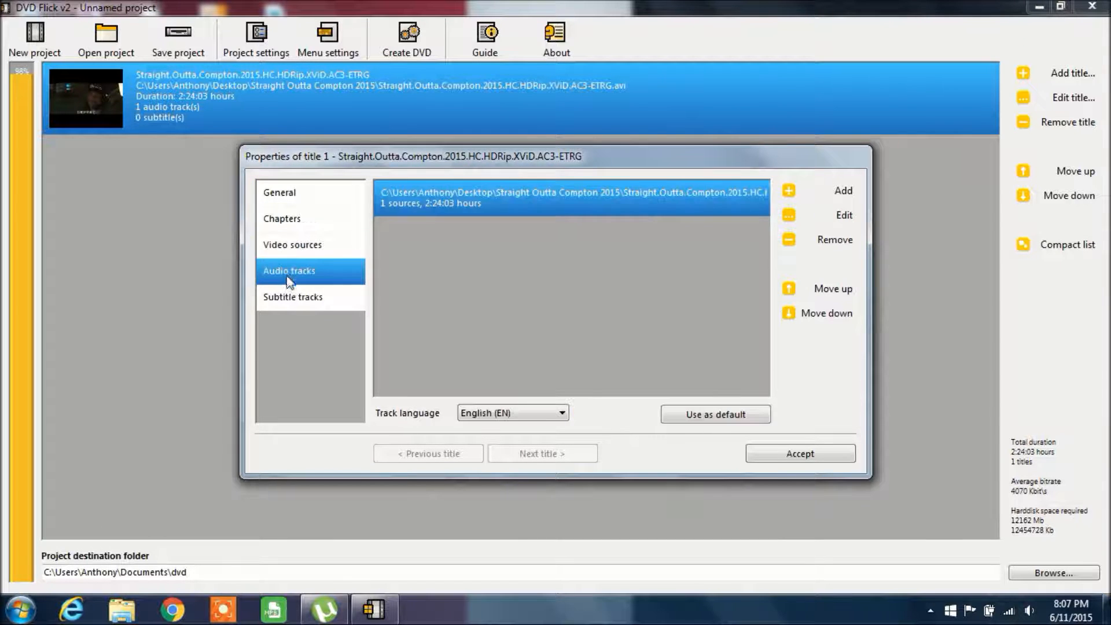
left_click(800, 454)
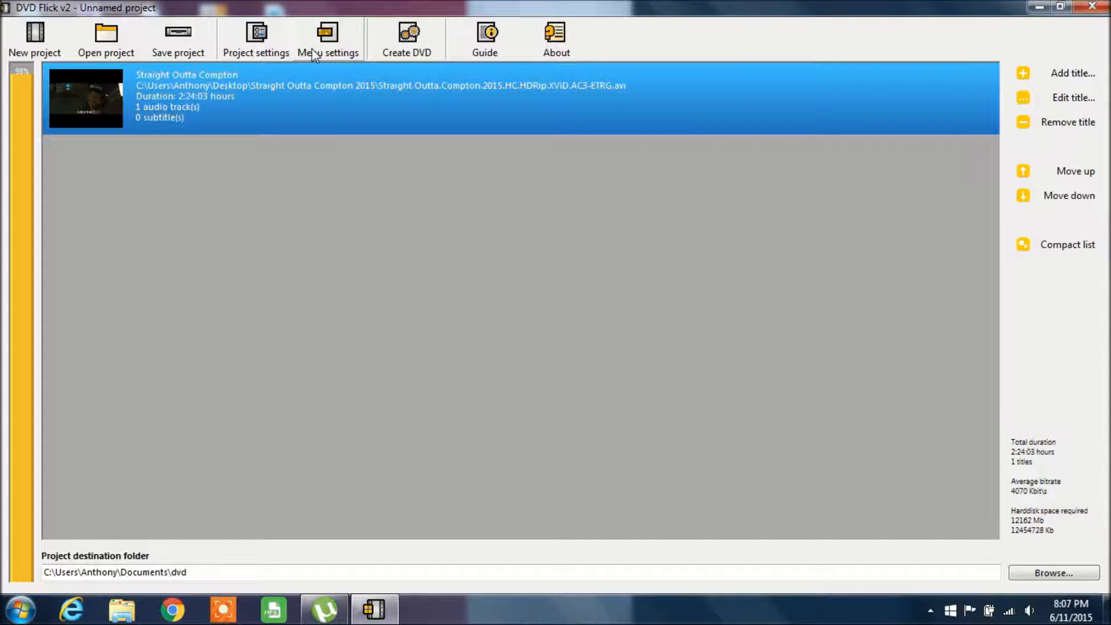
mouse_move(337, 49)
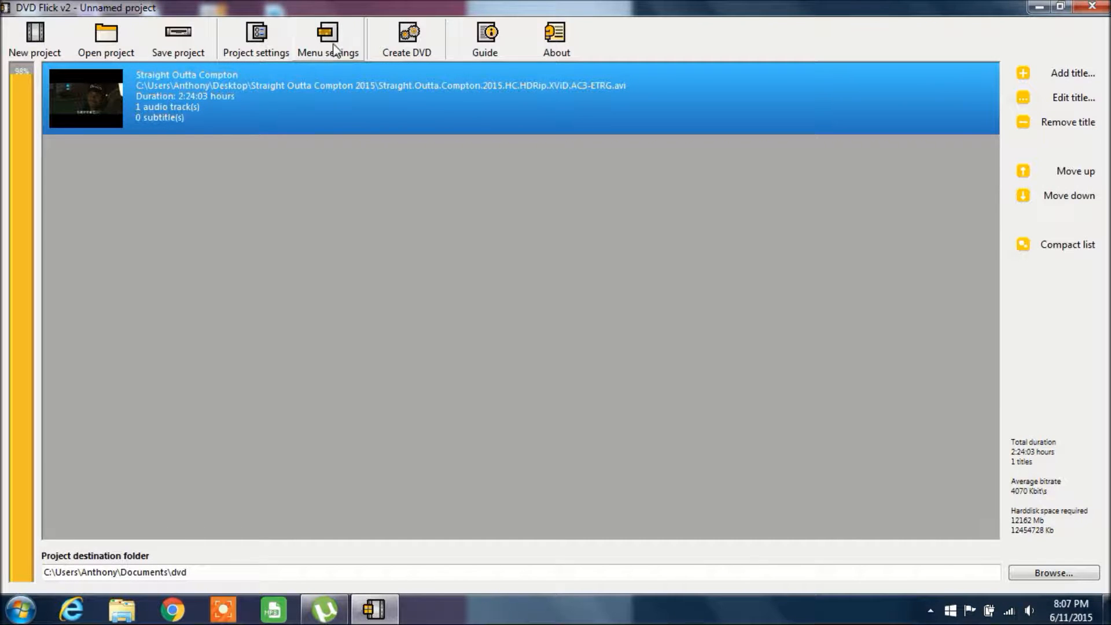
- Preview the Plasma Sphere and Mosaic menu templates, then choose Plasma Sphere and accept
left_click(326, 36)
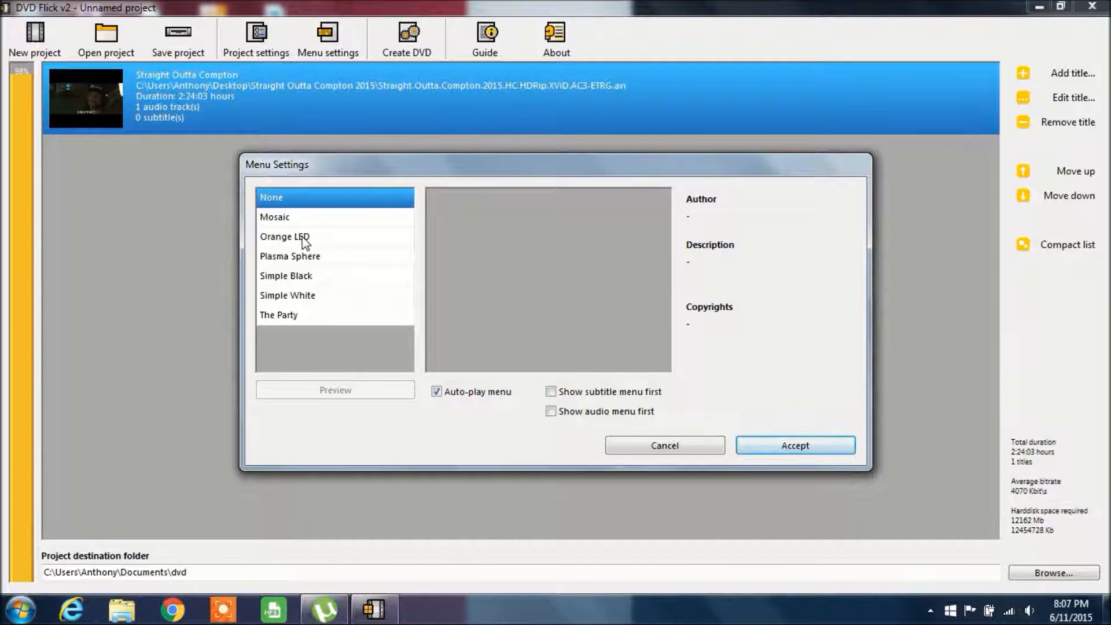
left_click(290, 256)
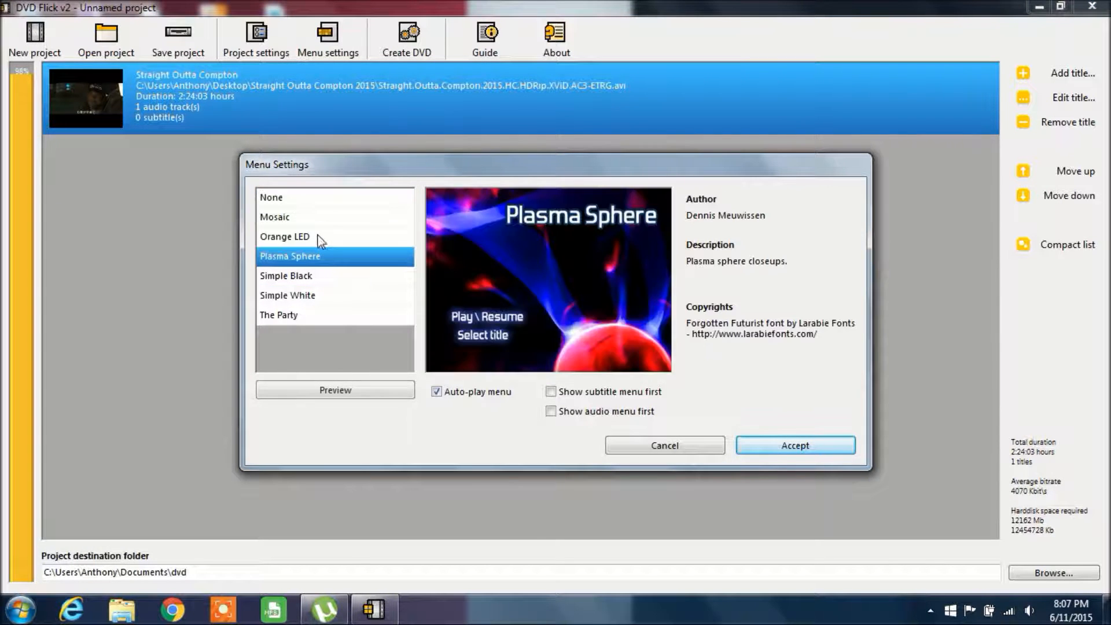
left_click(275, 217)
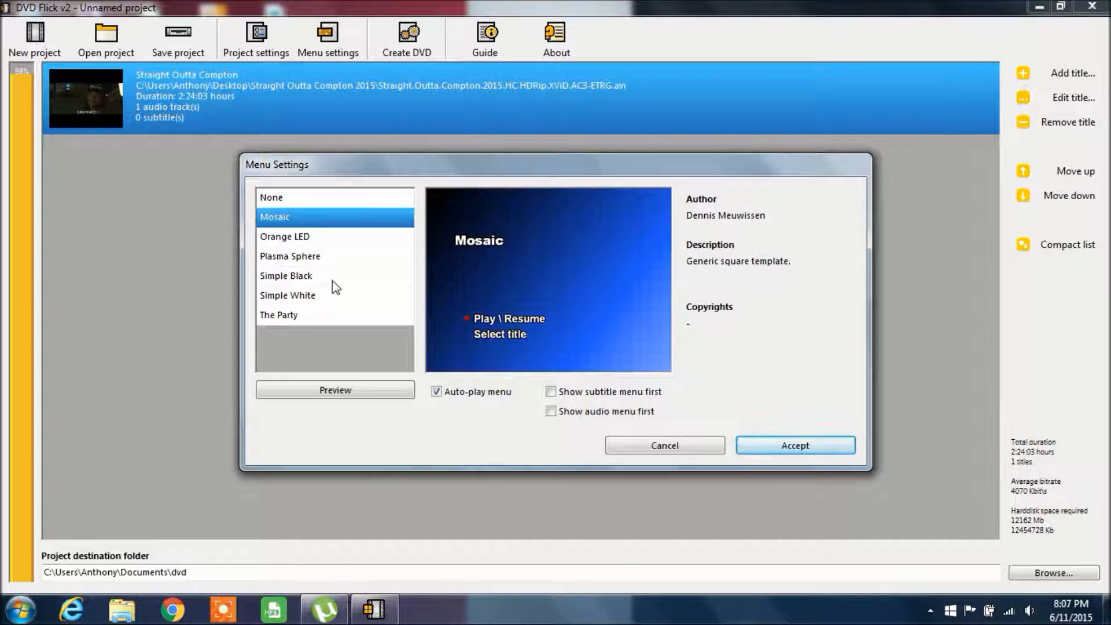
mouse_move(328, 294)
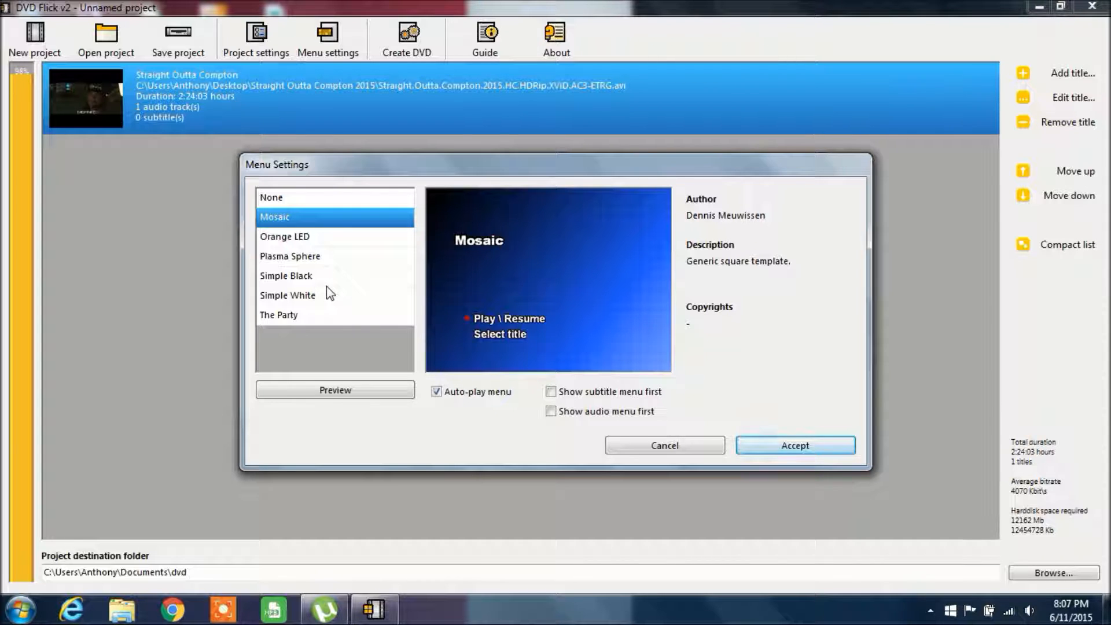
mouse_move(295, 248)
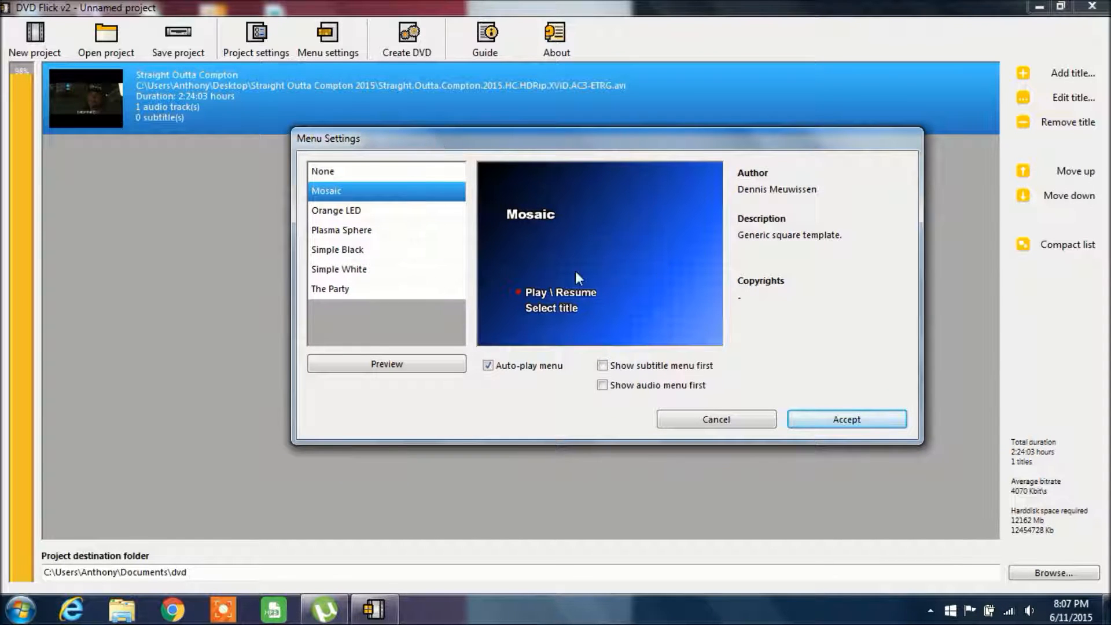
left_click(341, 229)
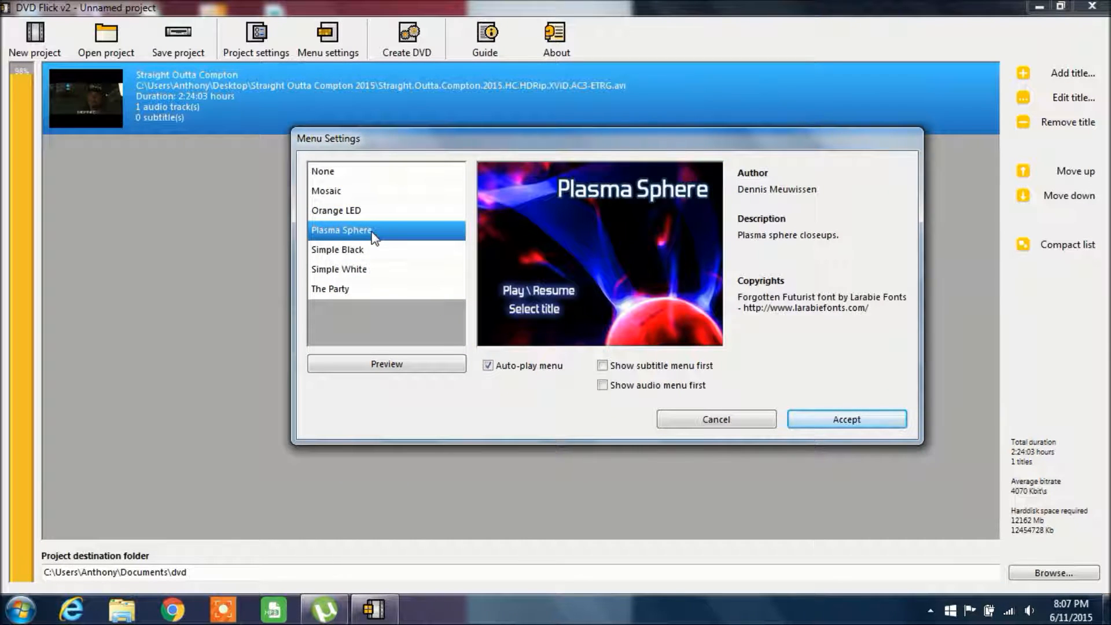
mouse_move(488, 243)
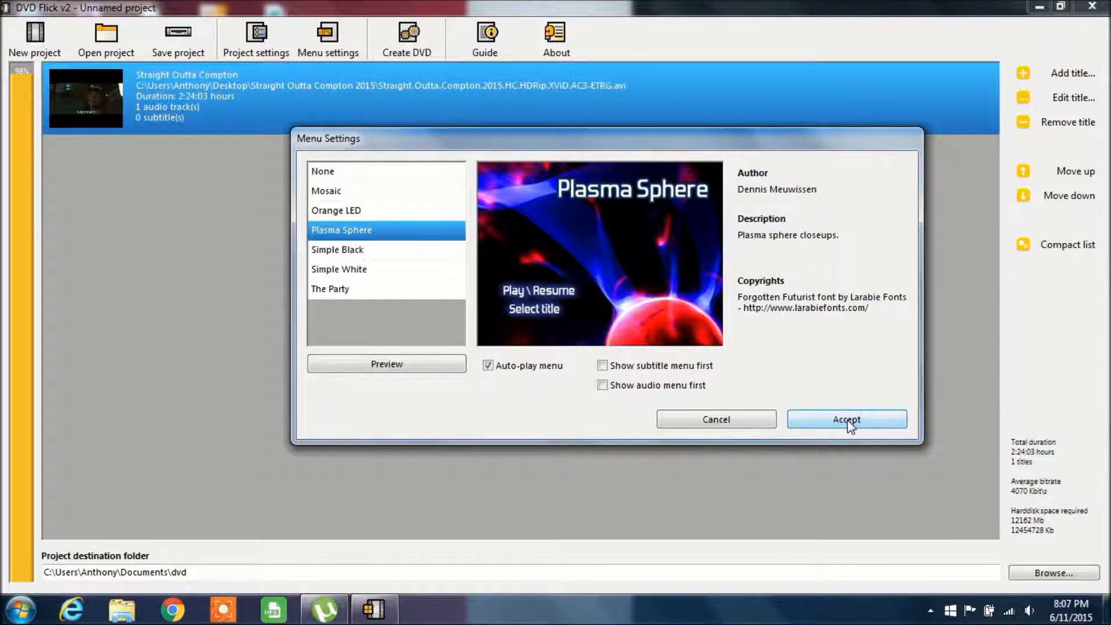
left_click(845, 419)
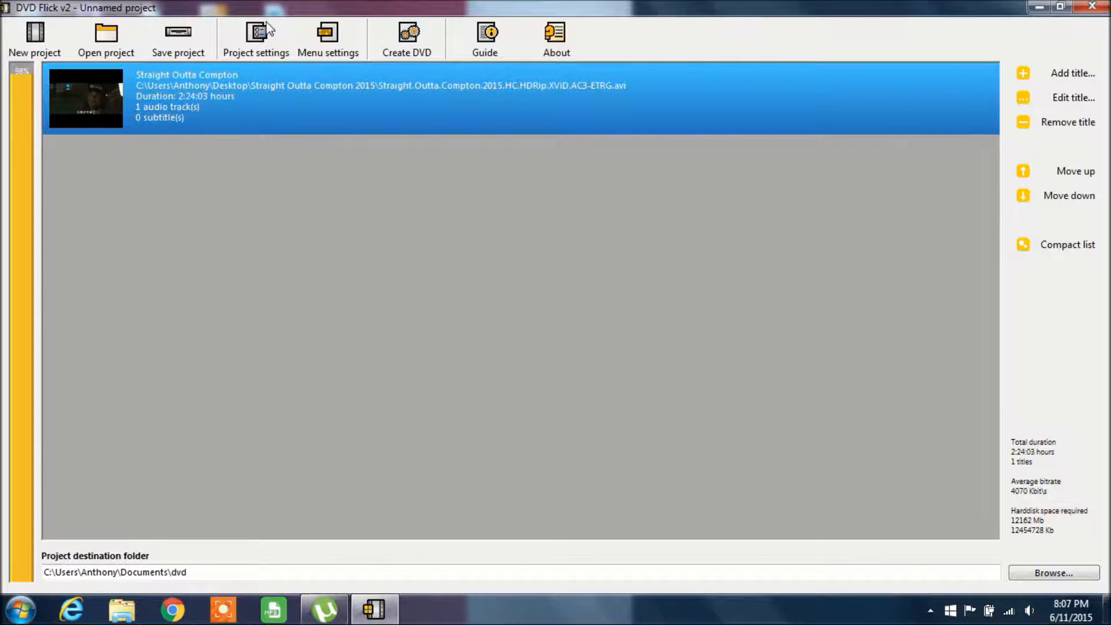
mouse_move(293, 51)
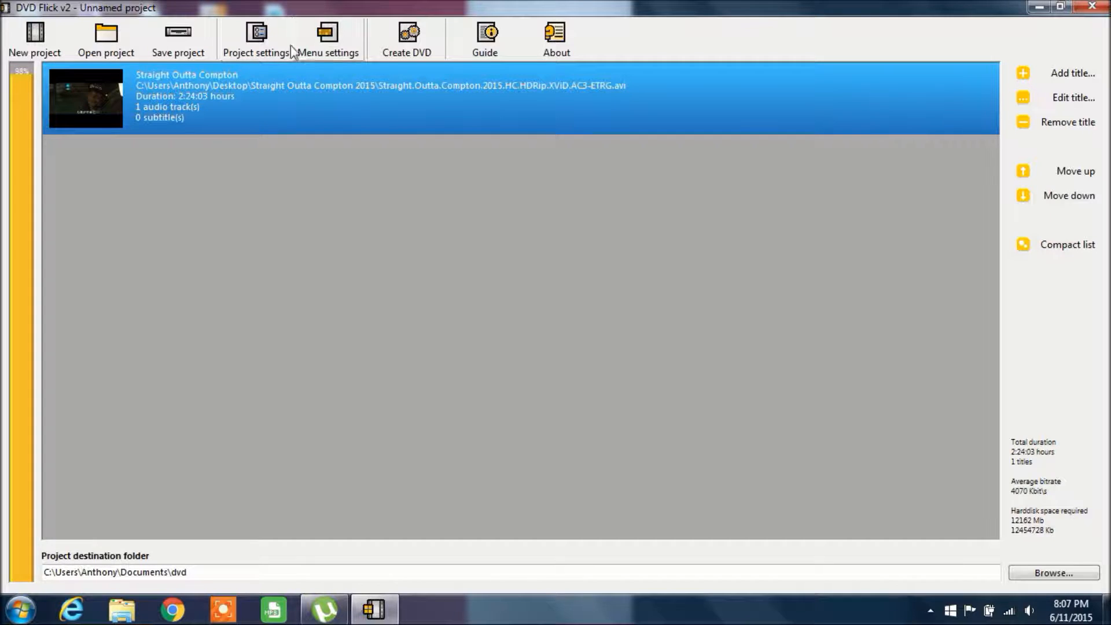
- In Project settings, title the project Straight Outta Compton and set encoder priority to Normal
left_click(255, 36)
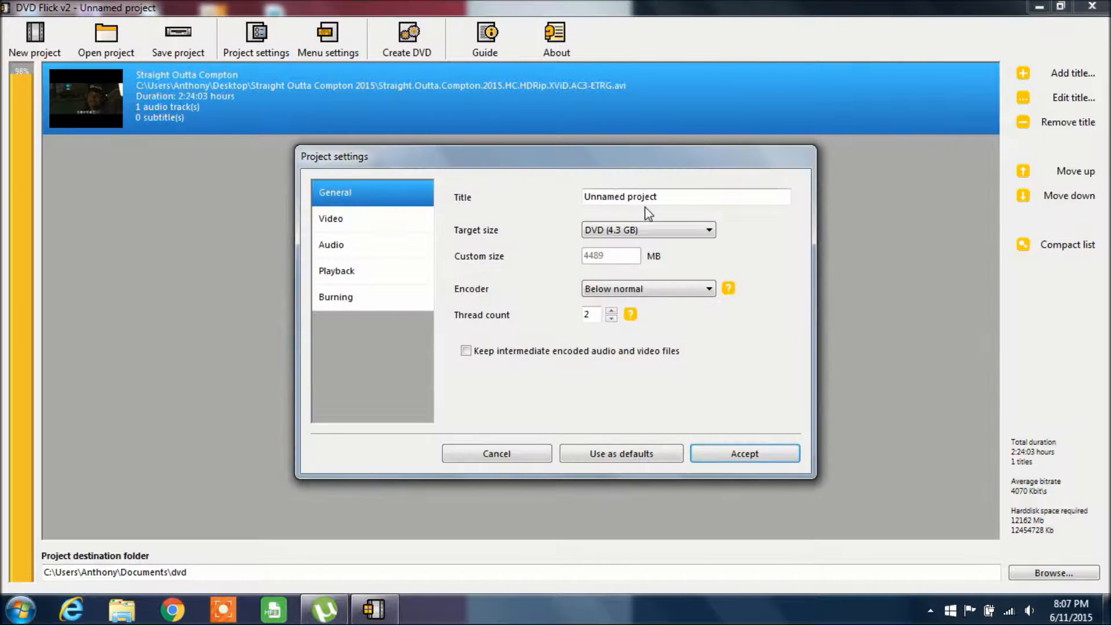
left_click(684, 196)
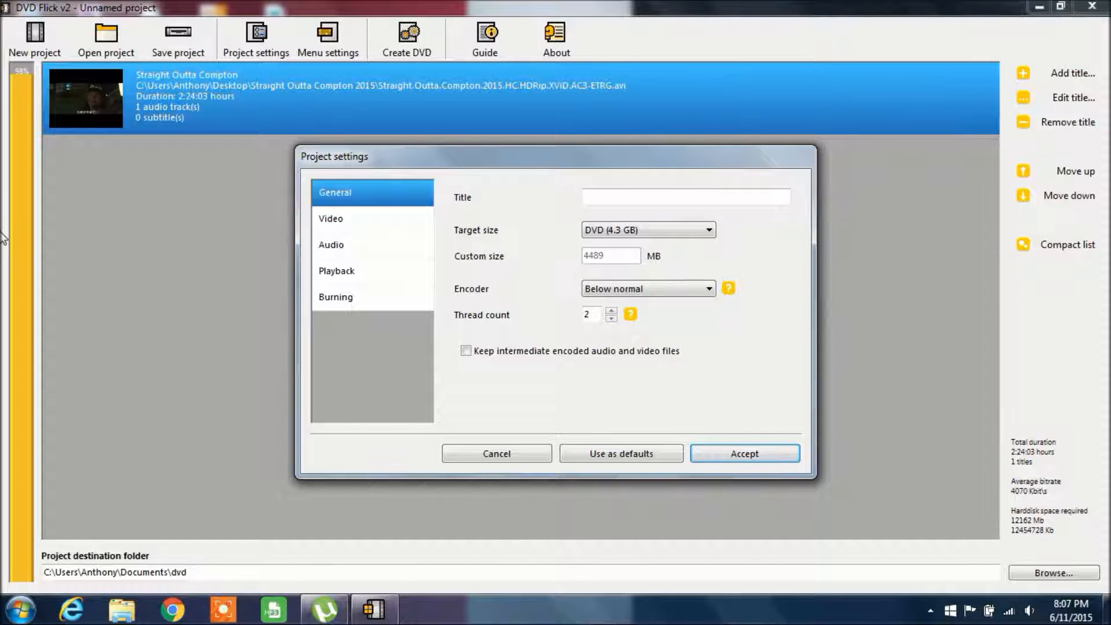
type("Straight Outta Compton")
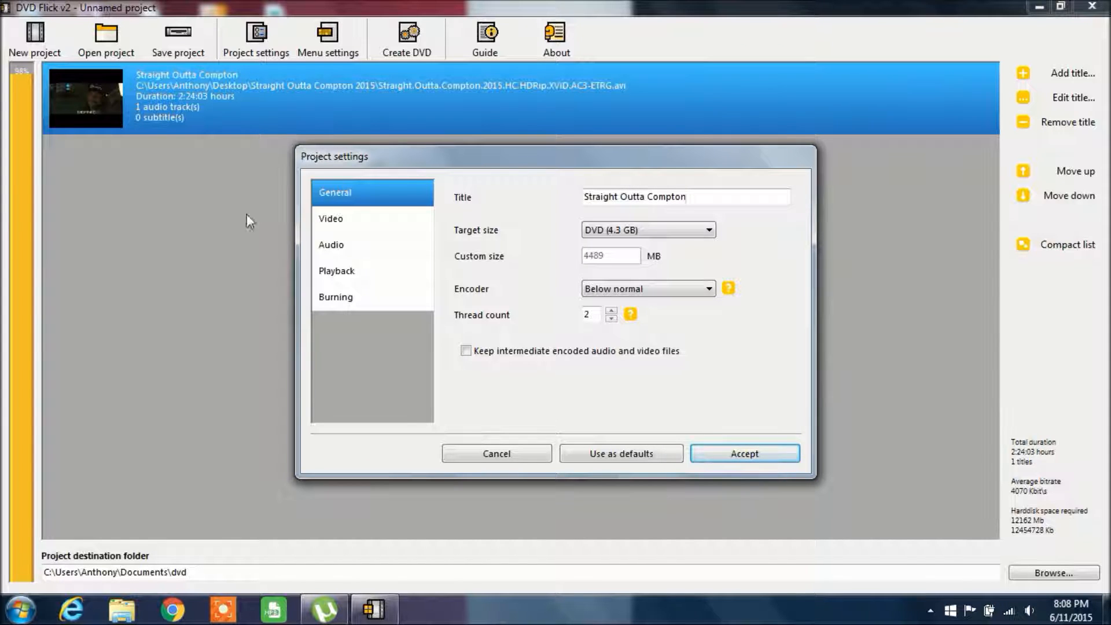
left_click(647, 288)
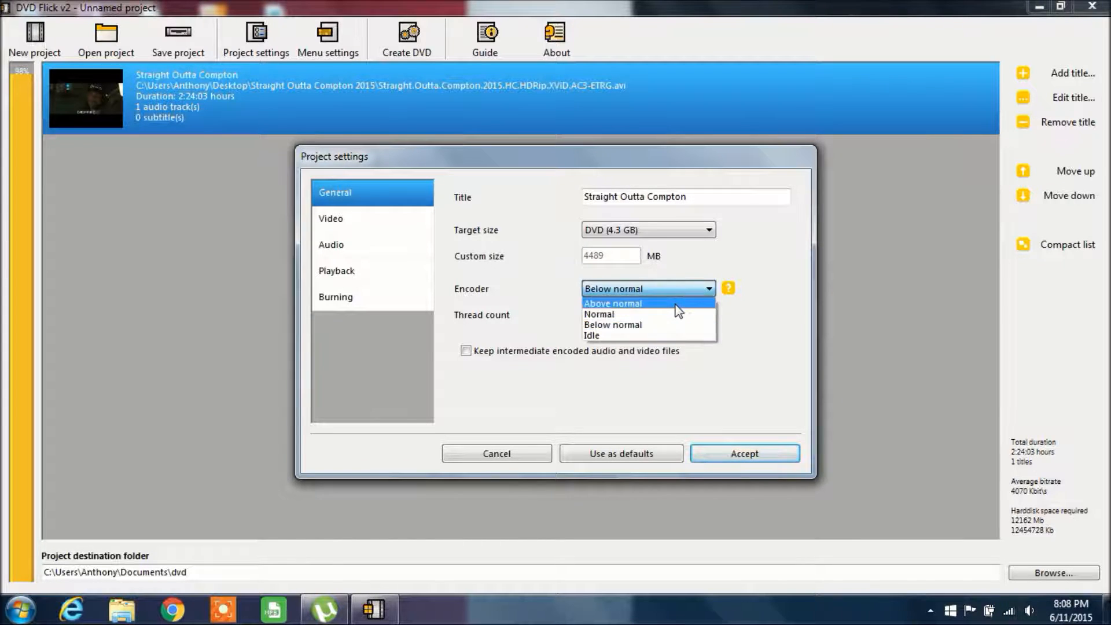
mouse_move(645, 314)
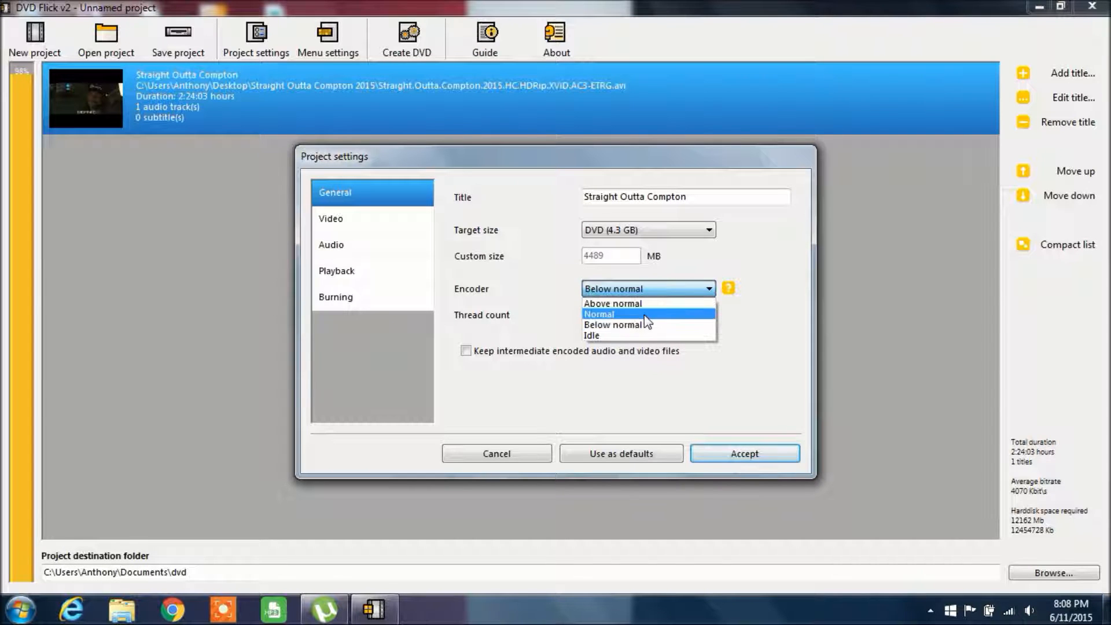
left_click(598, 313)
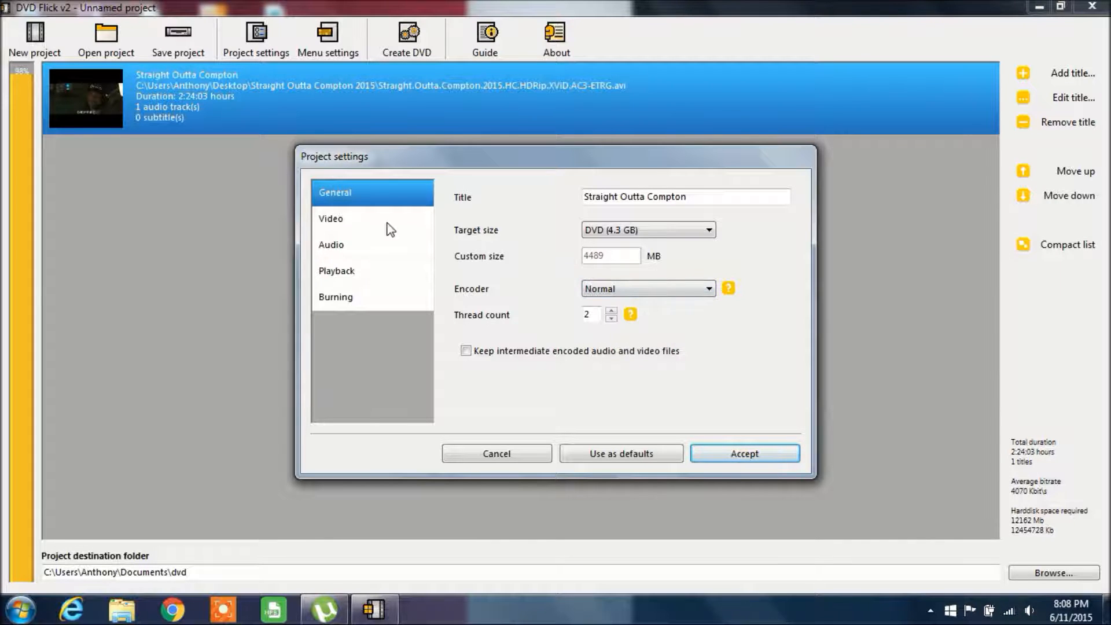
- After reviewing video and audio pages, set playback to return to the menu after a title finishes
left_click(330, 218)
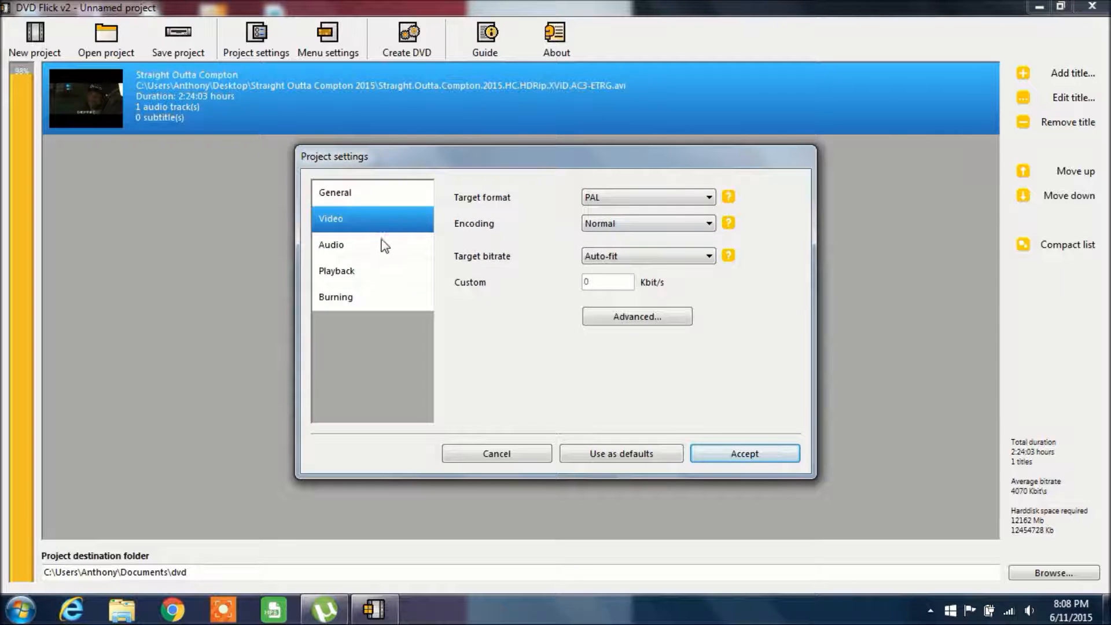
left_click(336, 271)
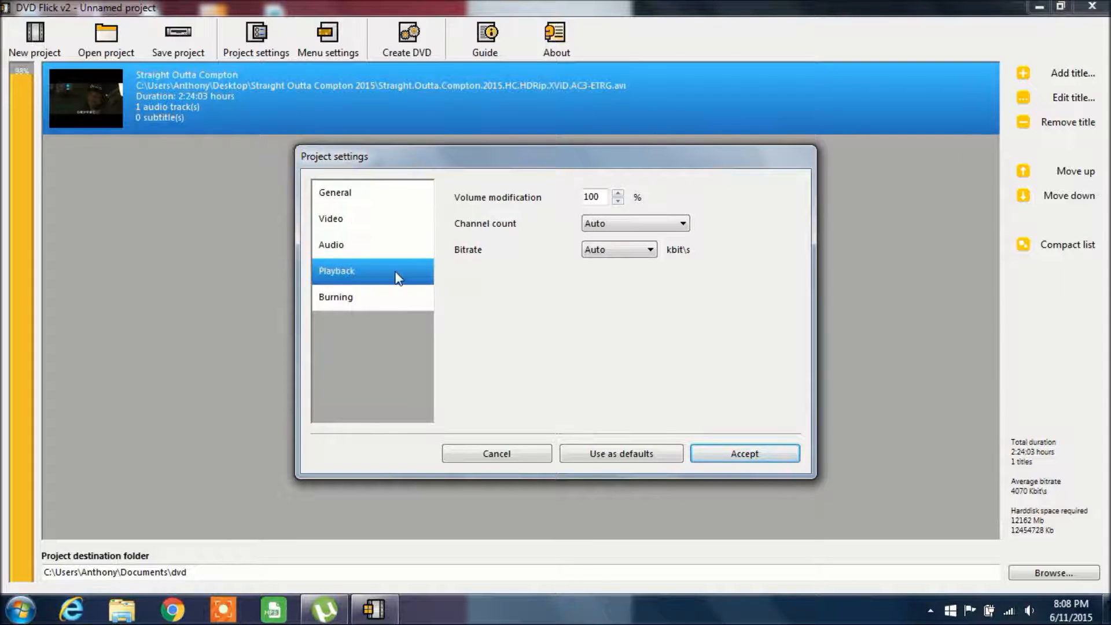
left_click(337, 270)
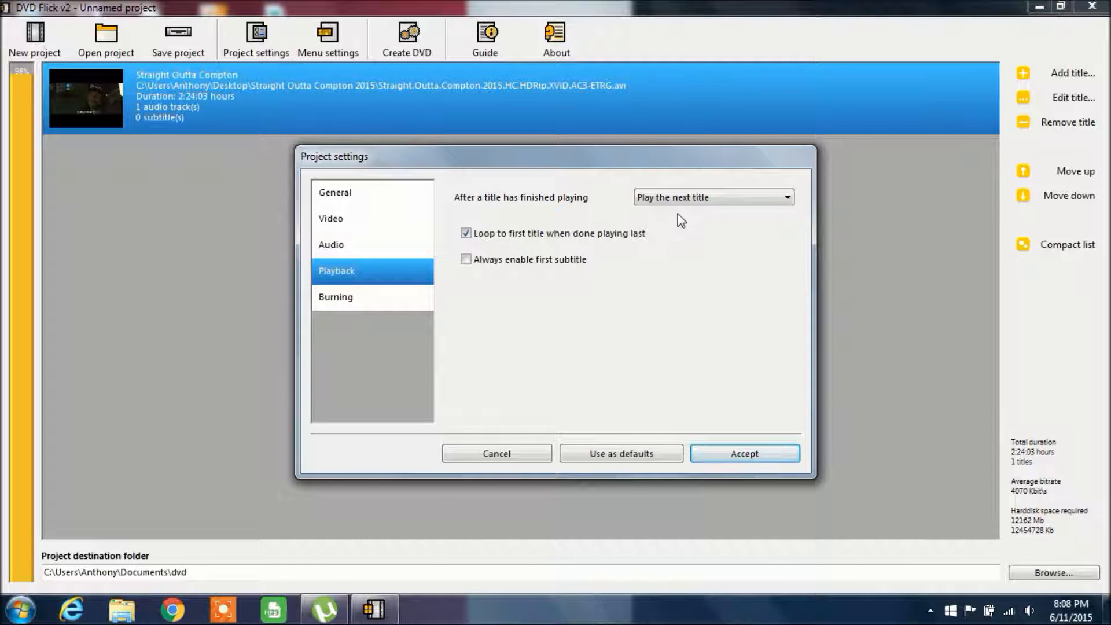
left_click(713, 196)
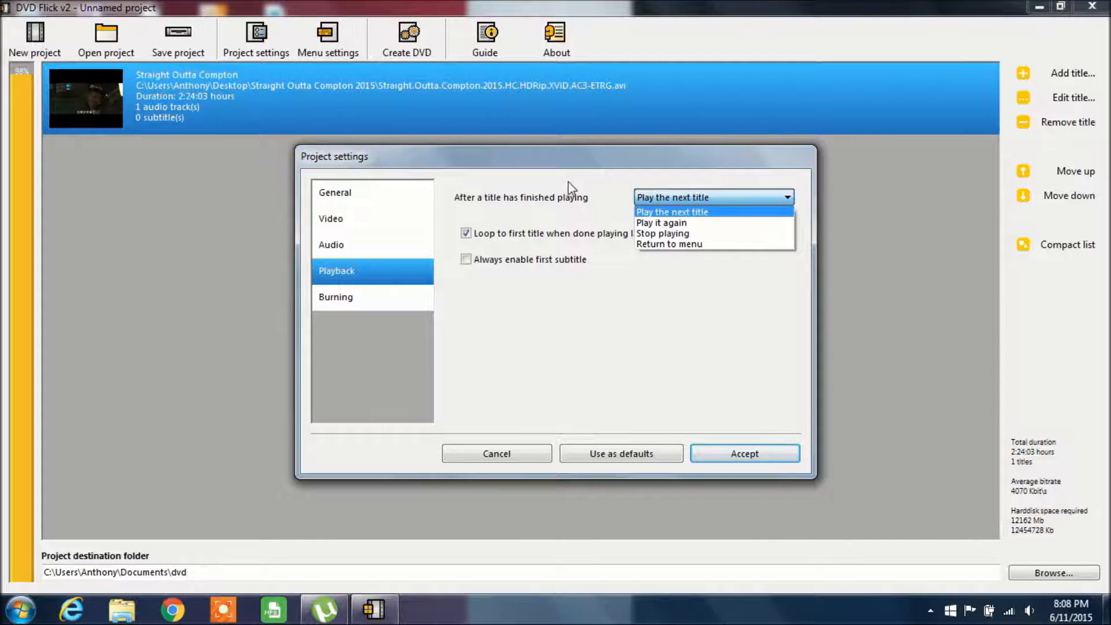
left_click(671, 211)
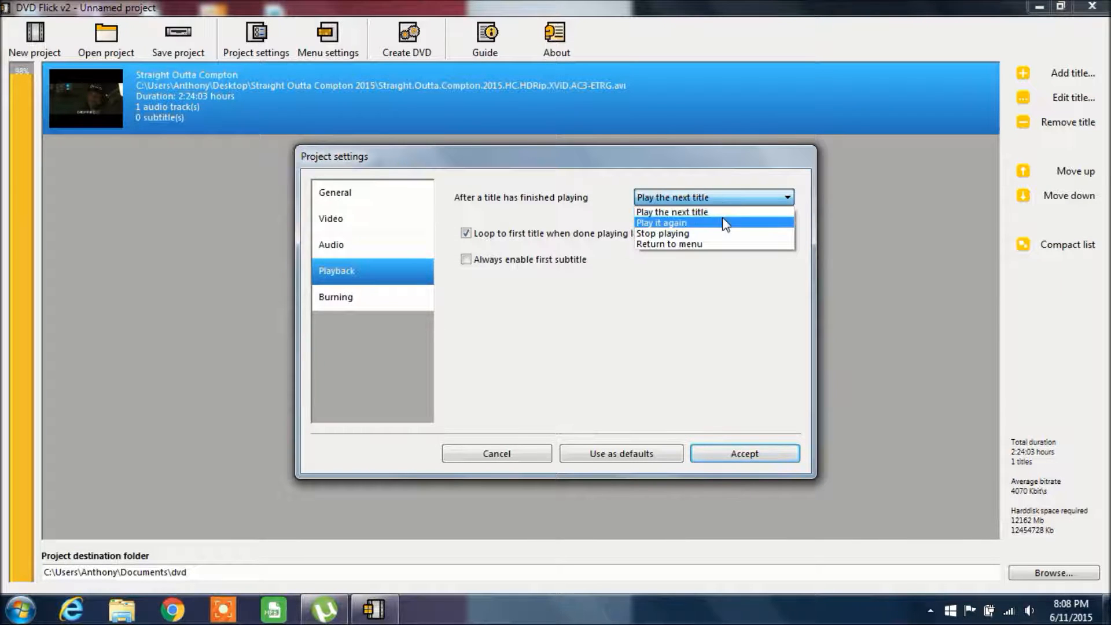
mouse_move(722, 244)
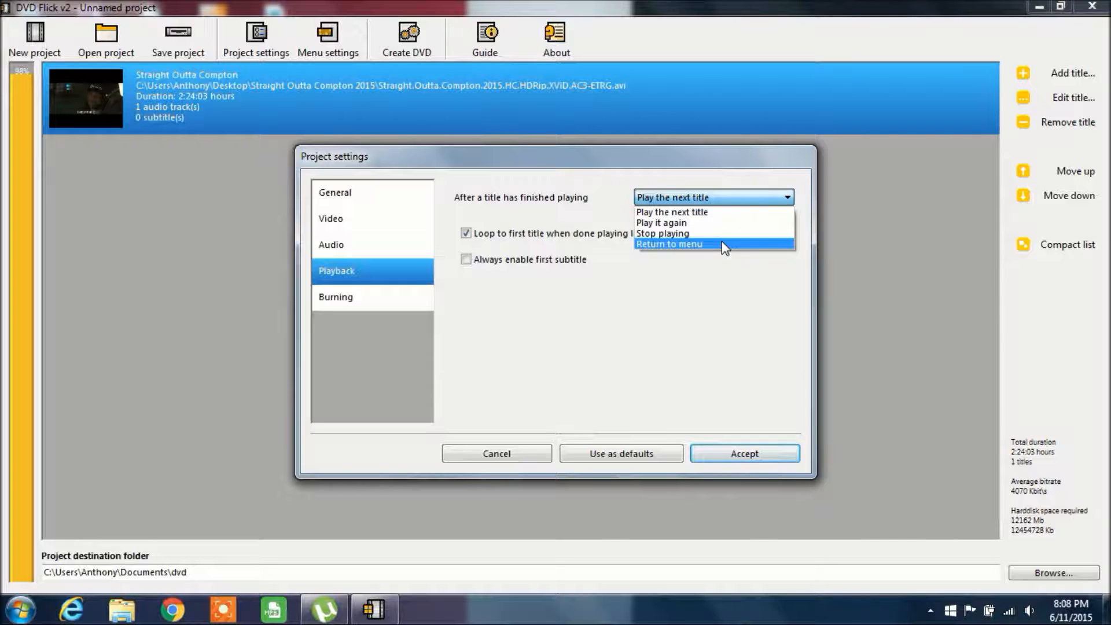
left_click(669, 245)
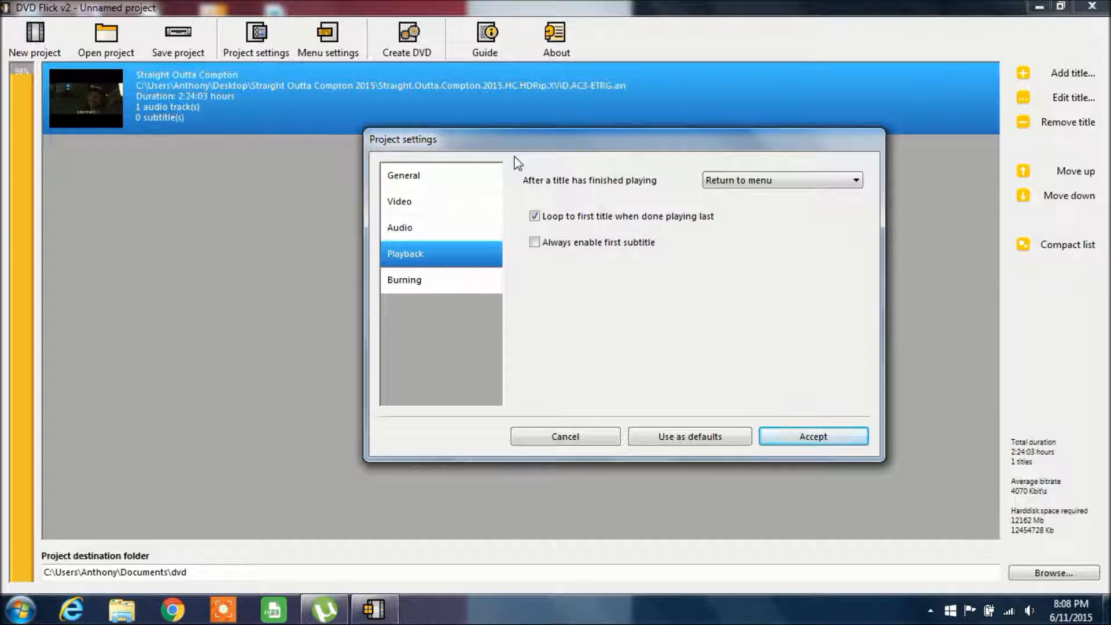
mouse_move(628, 24)
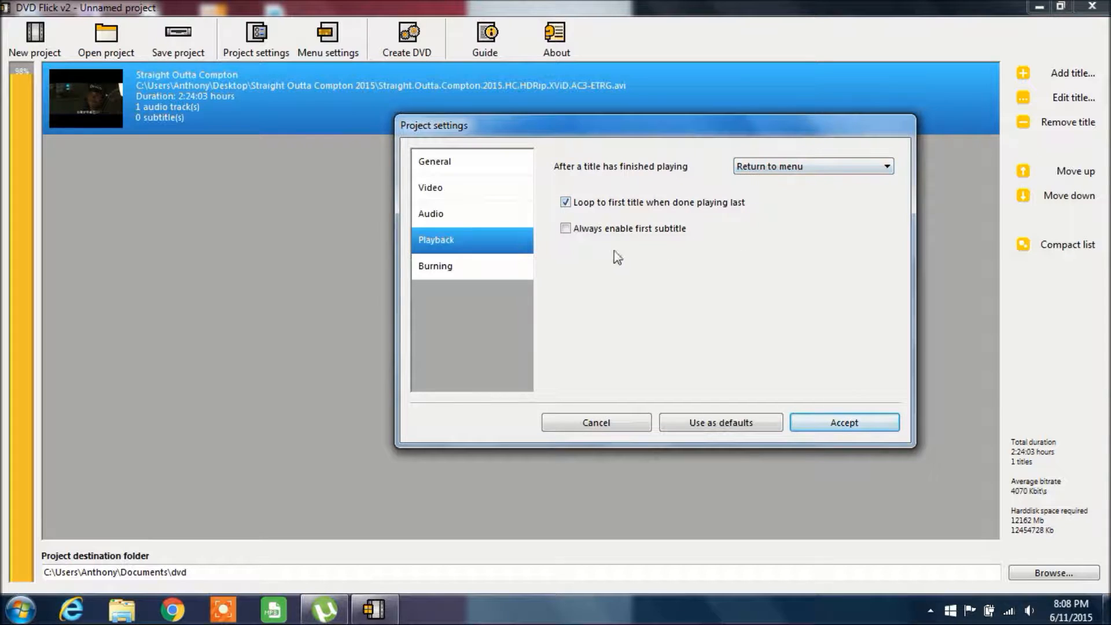
- Label the disc Straight Outta Compton, keep the drive, enable verify and eject, disable auto-erase
left_click(434, 266)
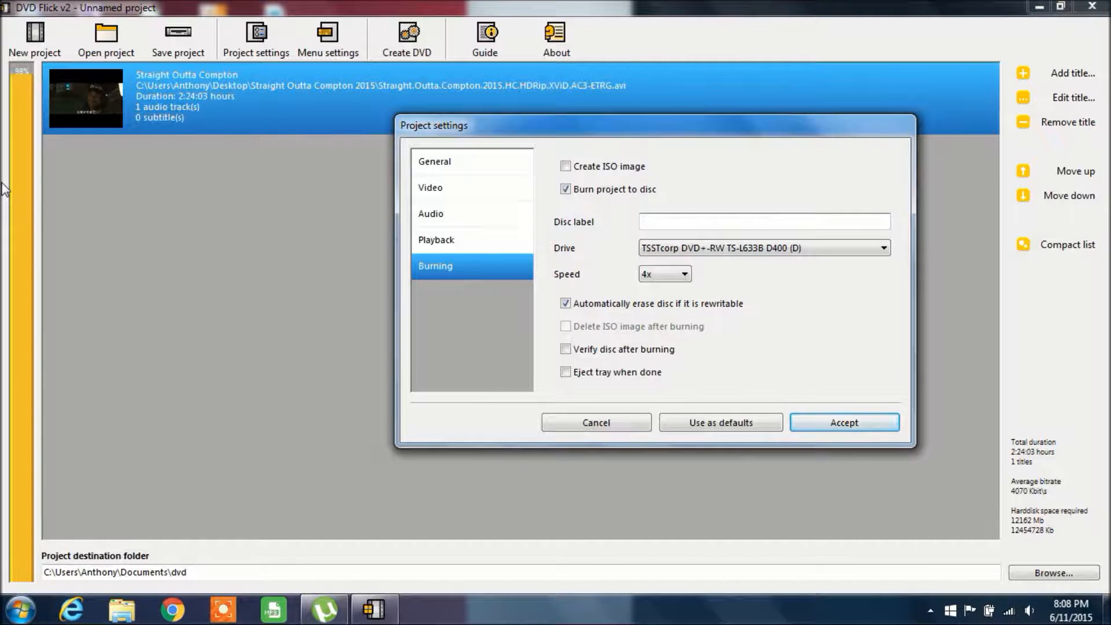
type("Straight C")
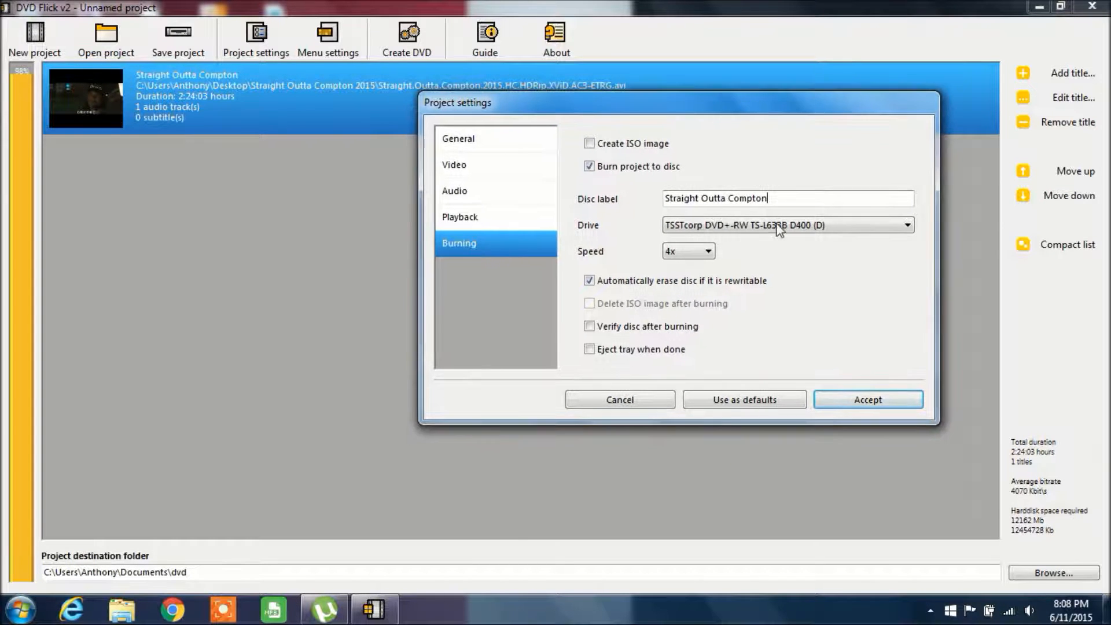
left_click(905, 225)
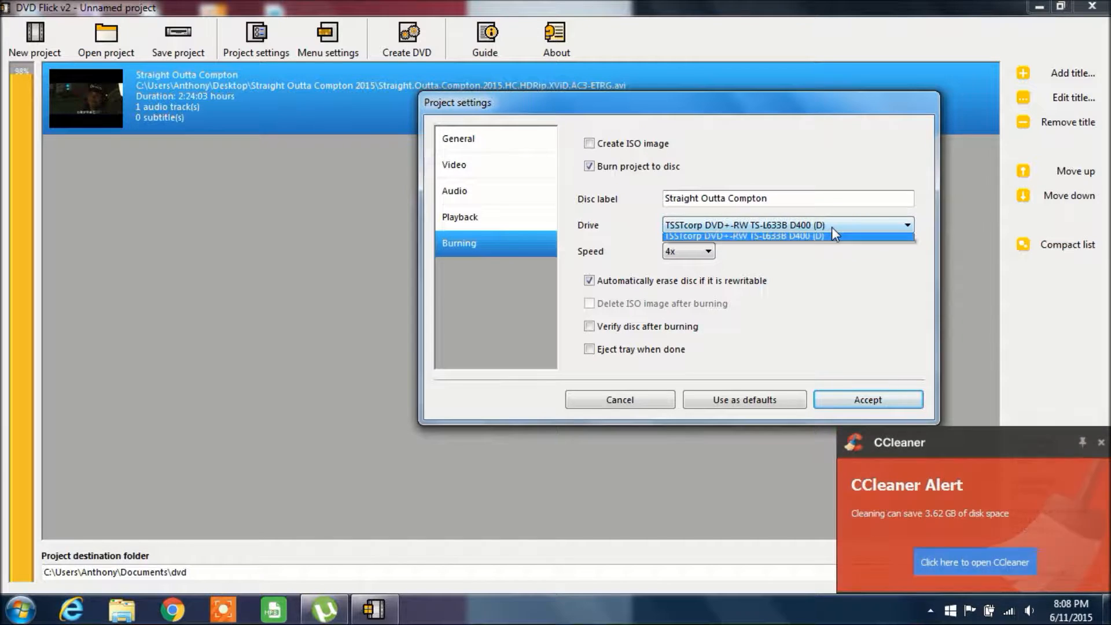
left_click(741, 235)
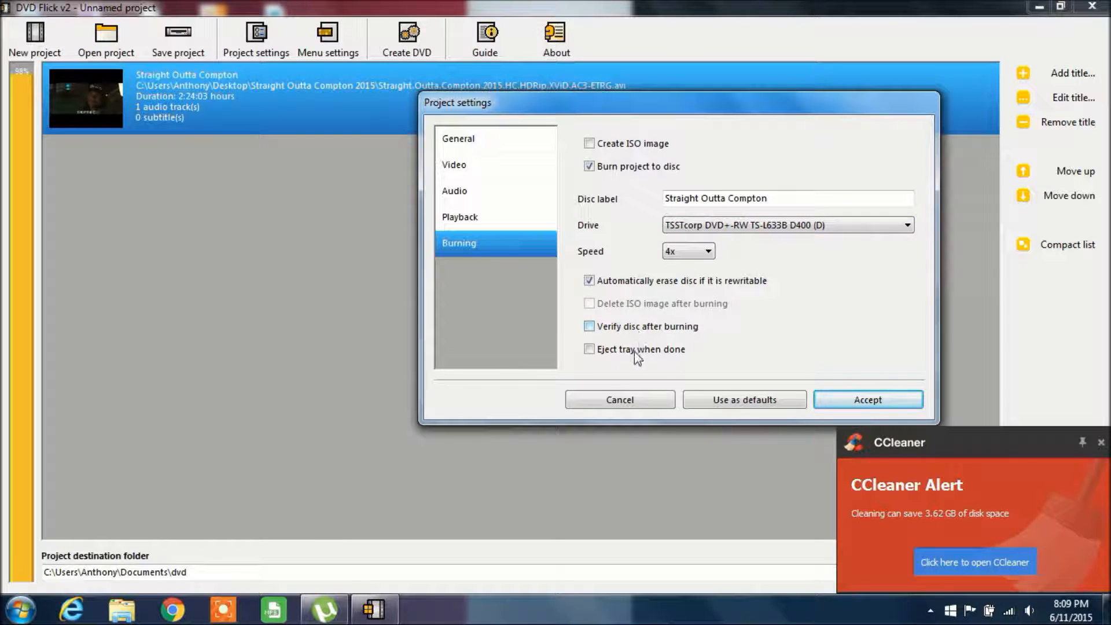
left_click(589, 349)
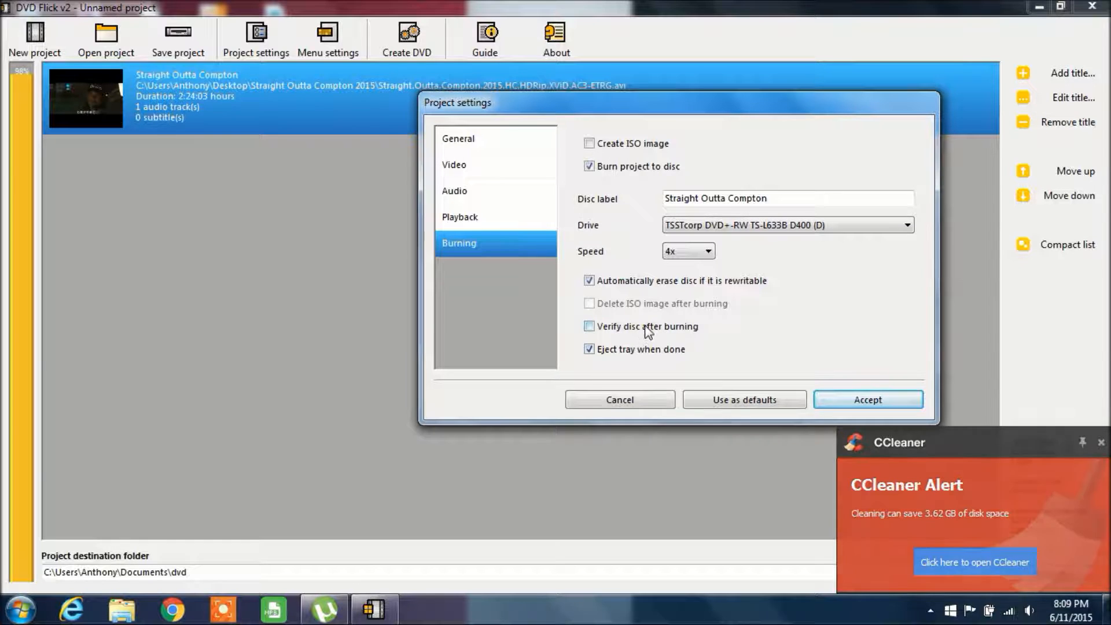
left_click(589, 326)
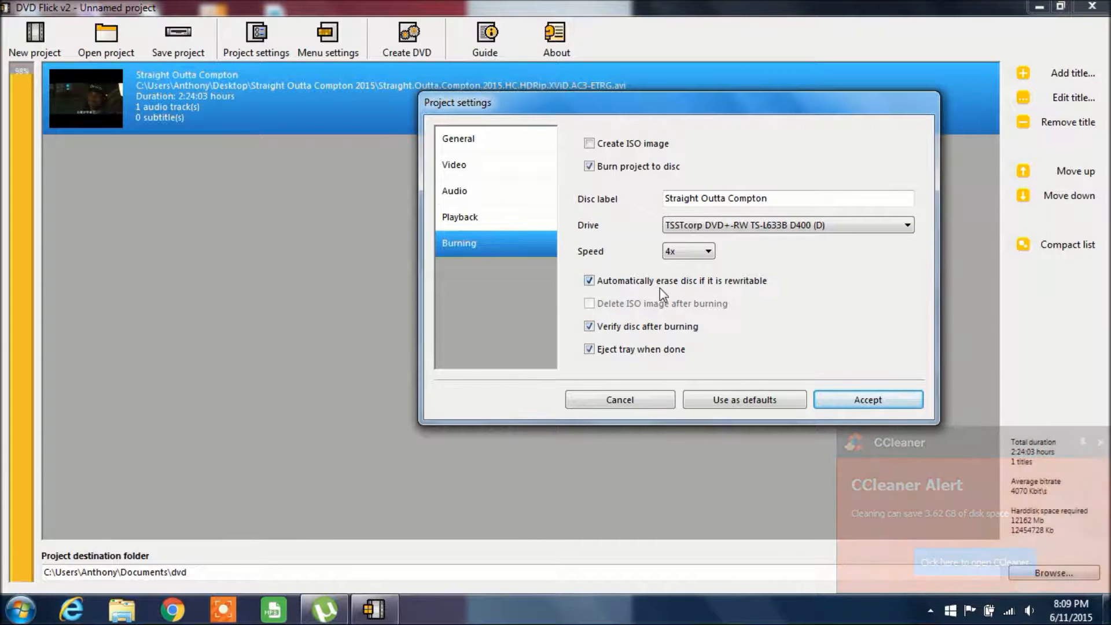
left_click(589, 280)
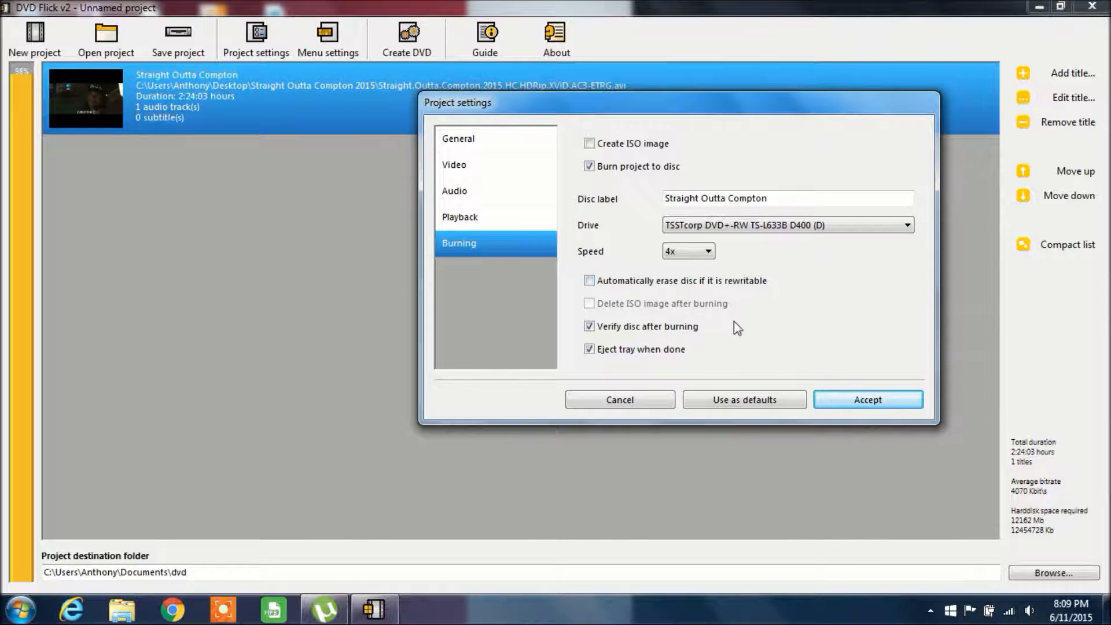
mouse_move(722, 374)
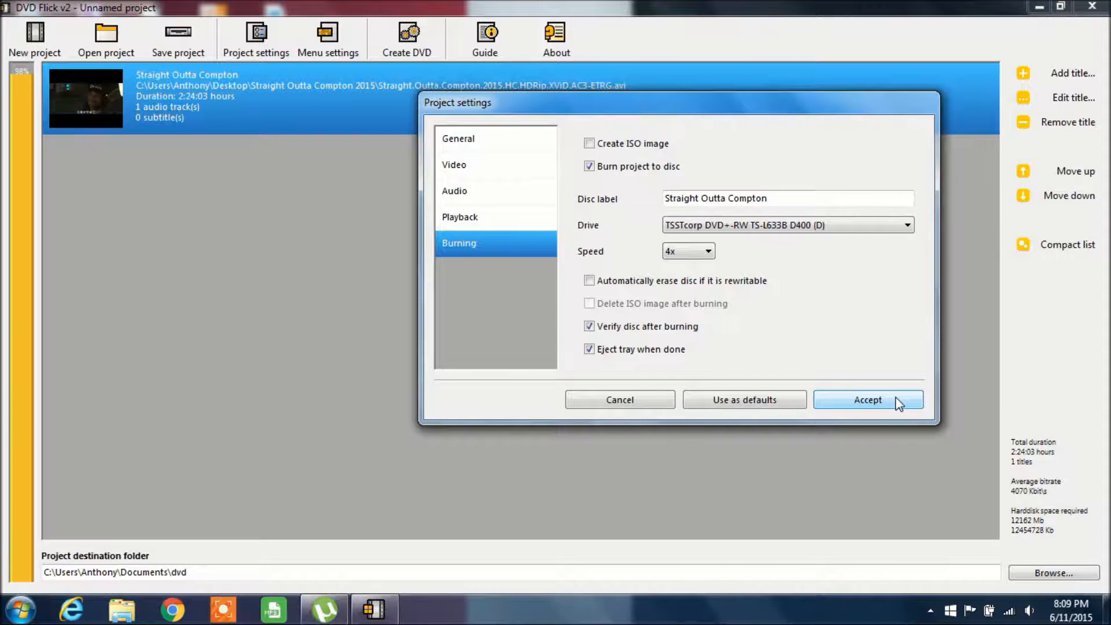
- Accept the project settings and select the Straight Outta Compton title in the list
left_click(867, 400)
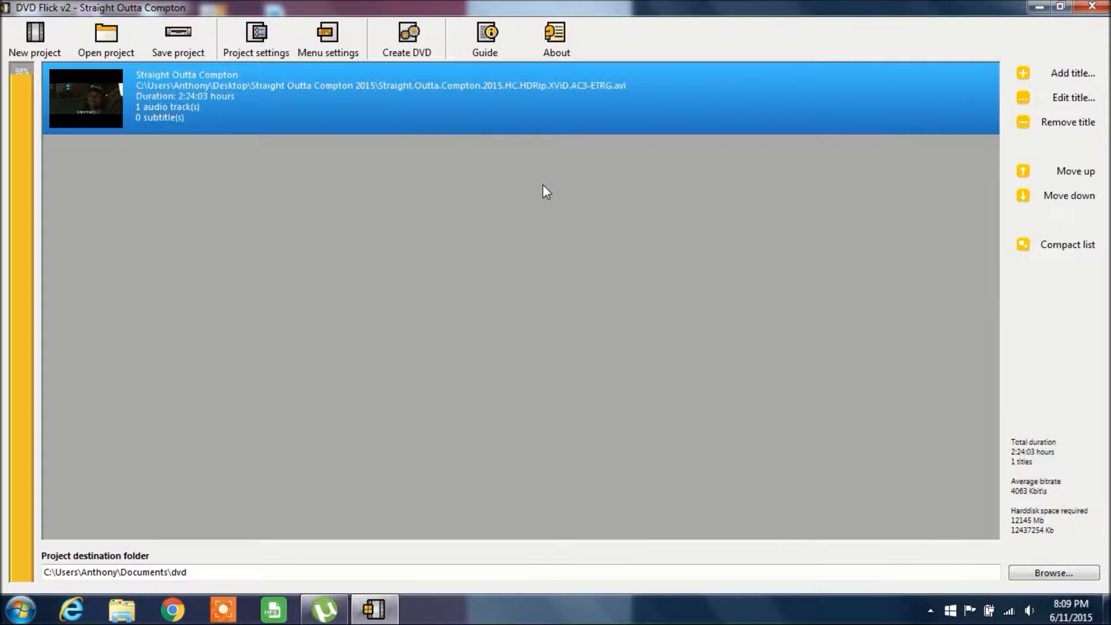
mouse_move(541, 166)
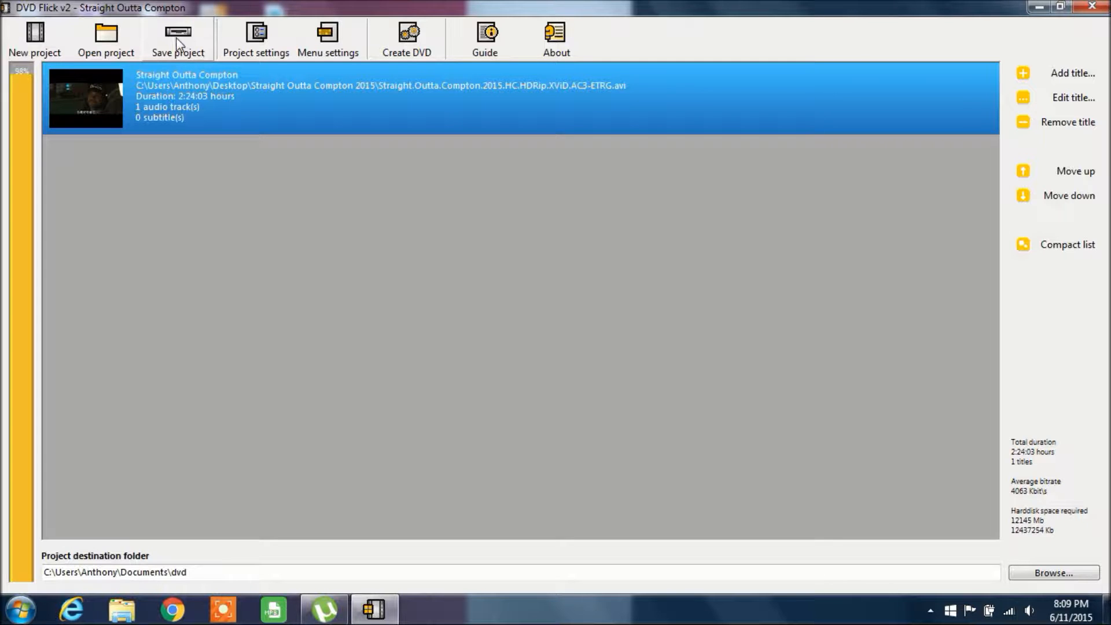
mouse_move(538, 11)
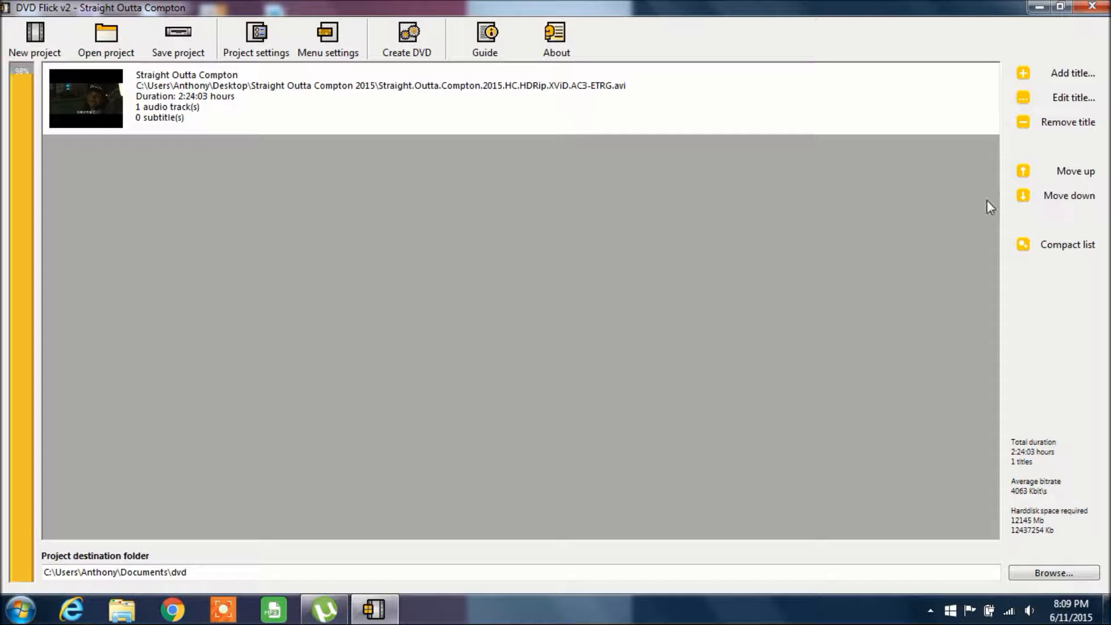
mouse_move(20, 408)
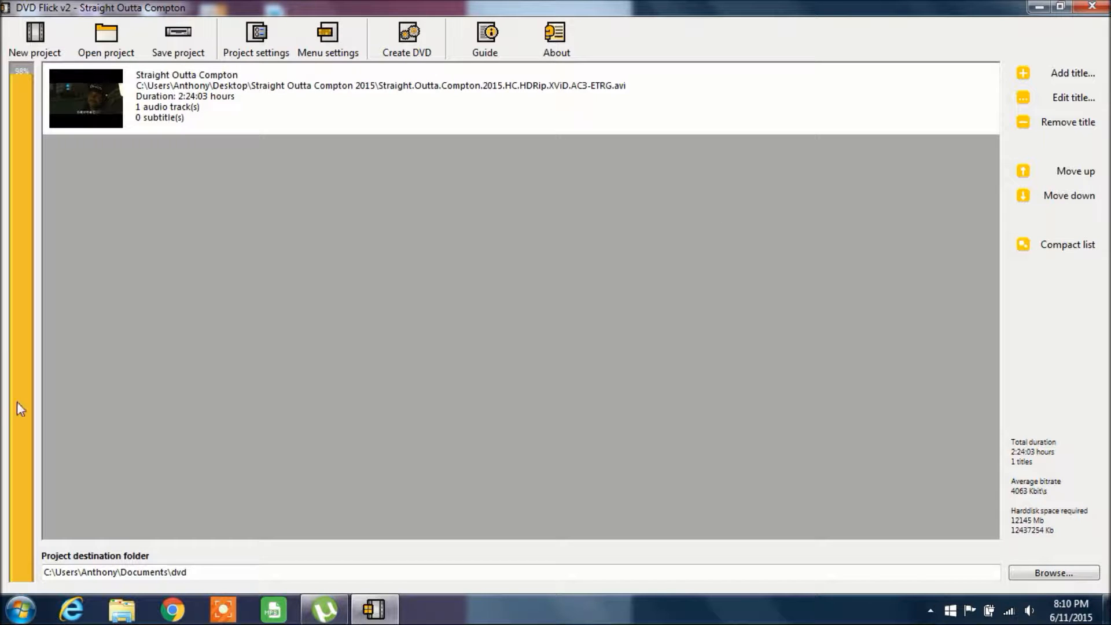
mouse_move(1104, 335)
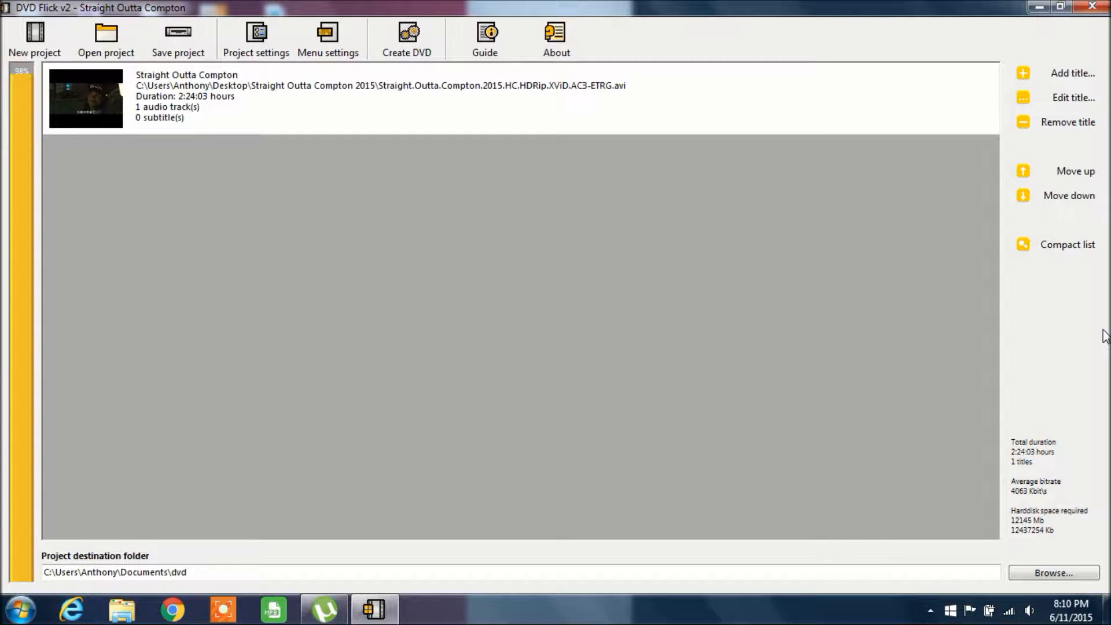
mouse_move(766, 368)
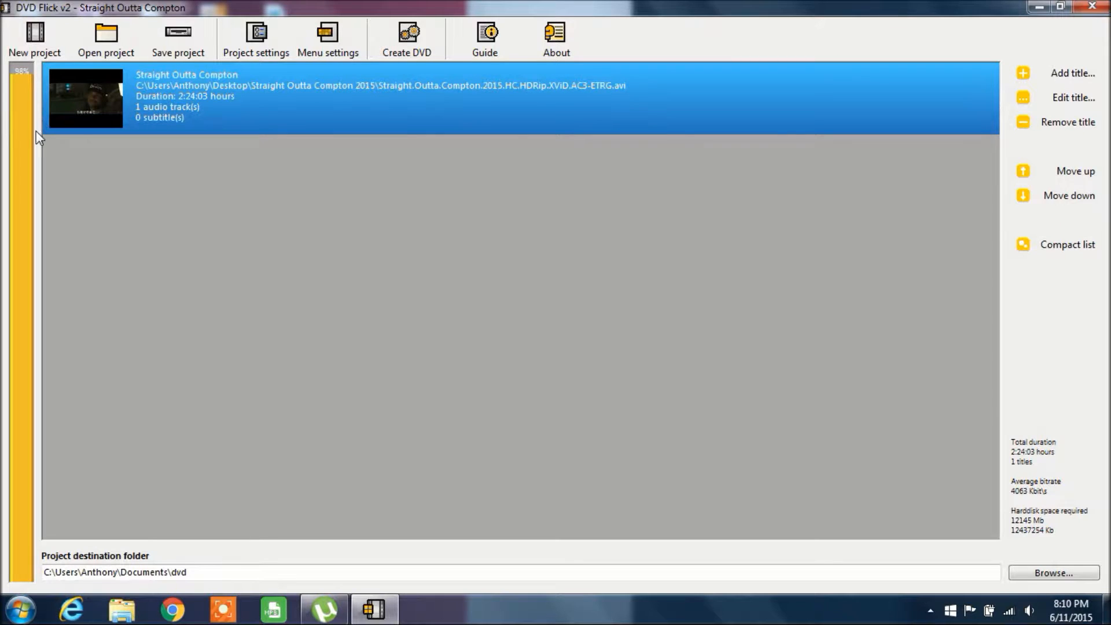
left_click(20, 610)
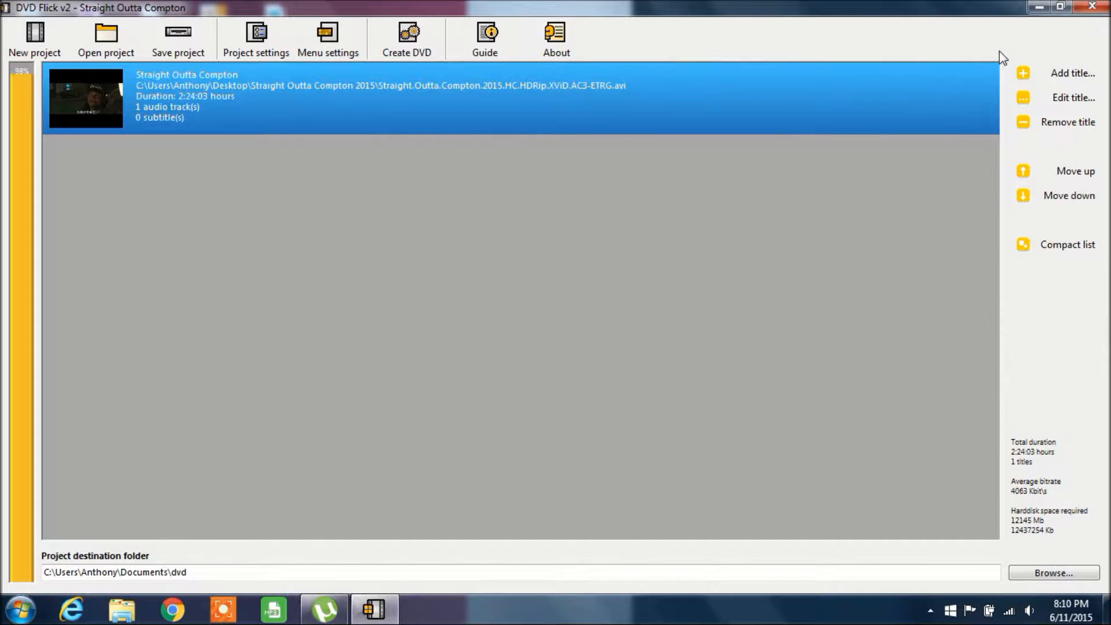
mouse_move(964, 30)
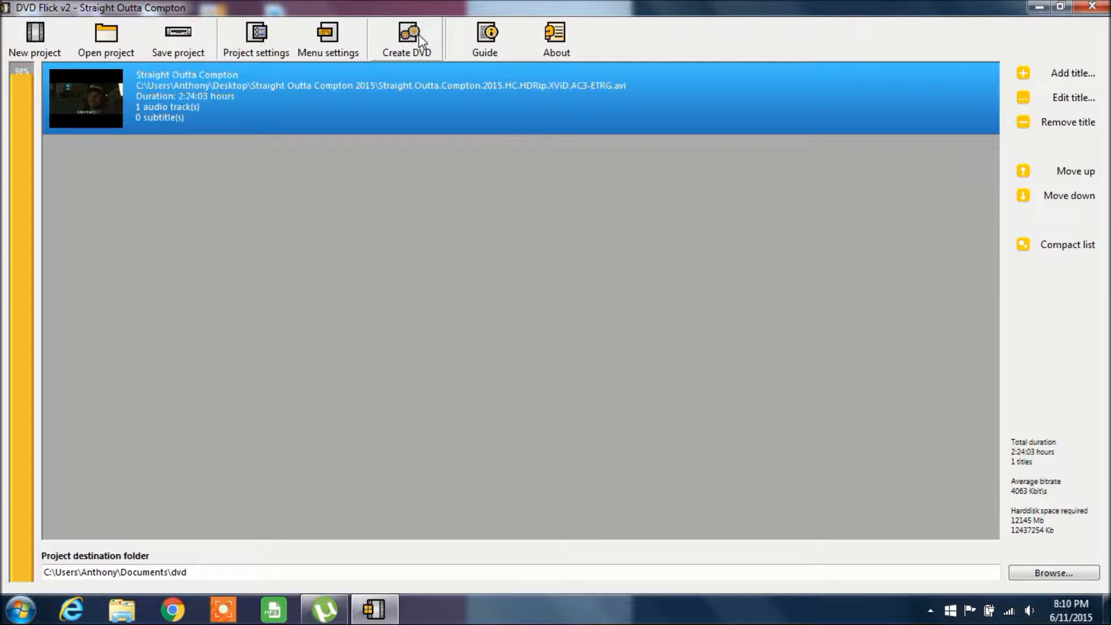
- Create the DVD, agreeing to overwrite the destination folder and confirming the blank-disc notice
left_click(406, 38)
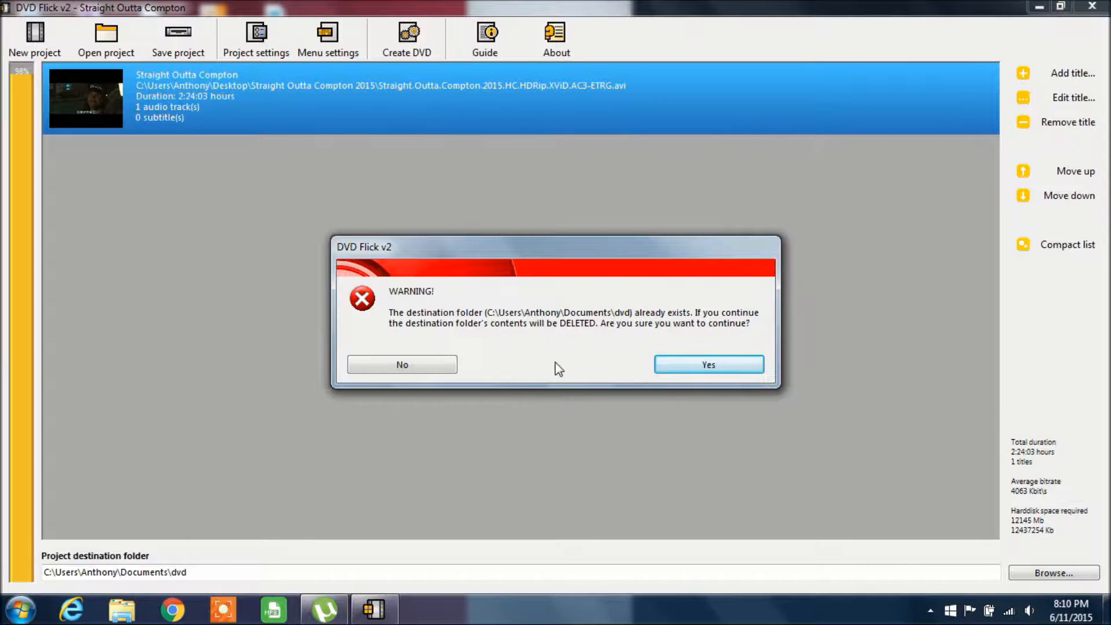
left_click(706, 364)
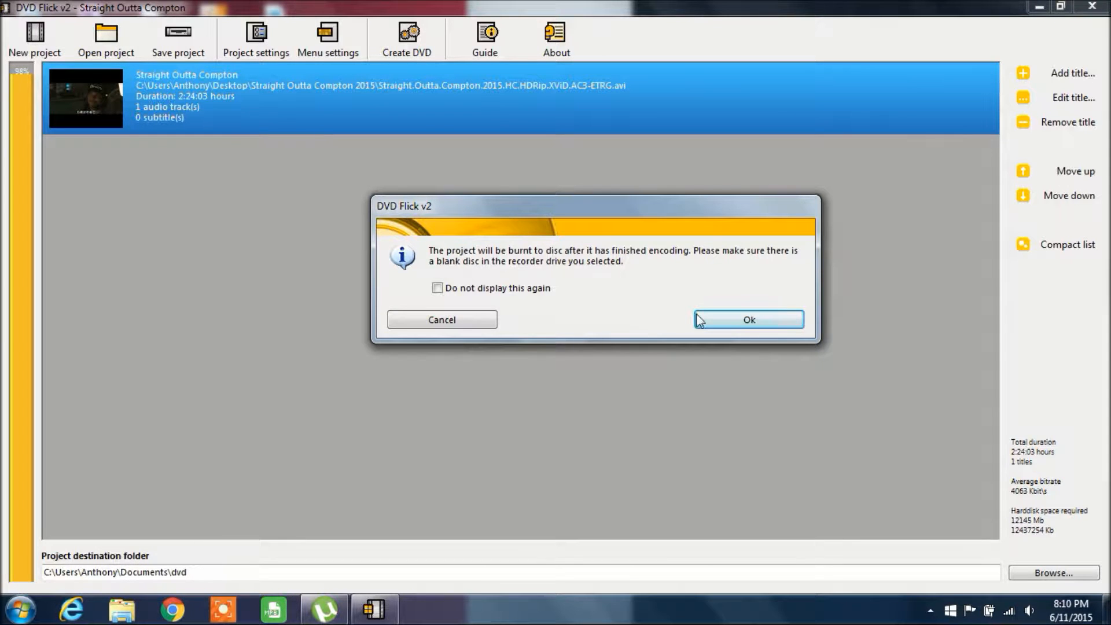
left_click(748, 319)
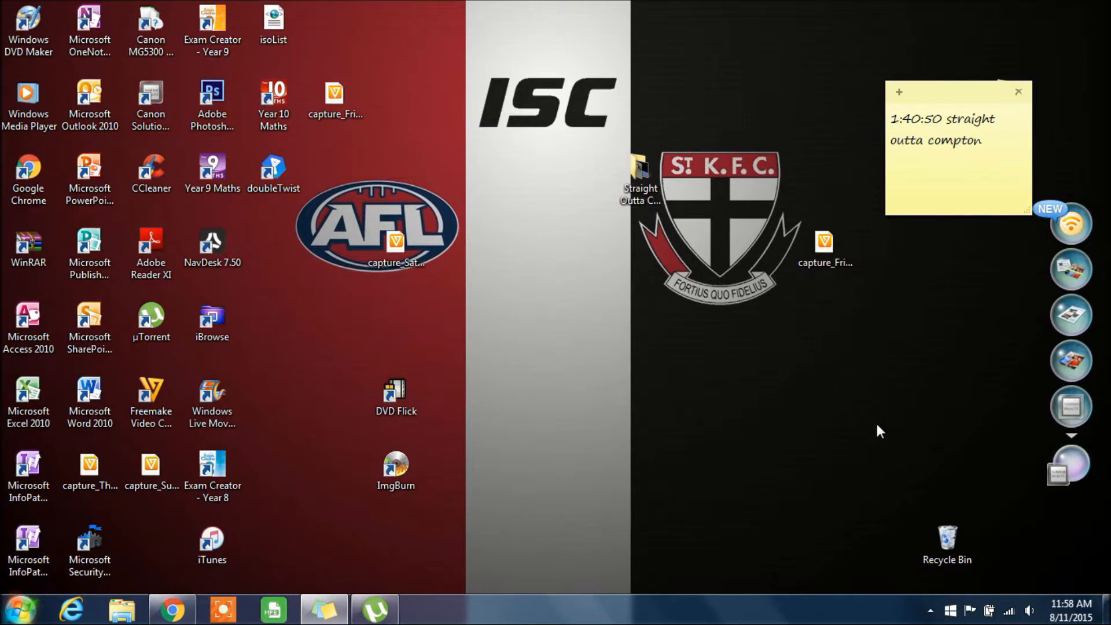
mouse_move(875, 418)
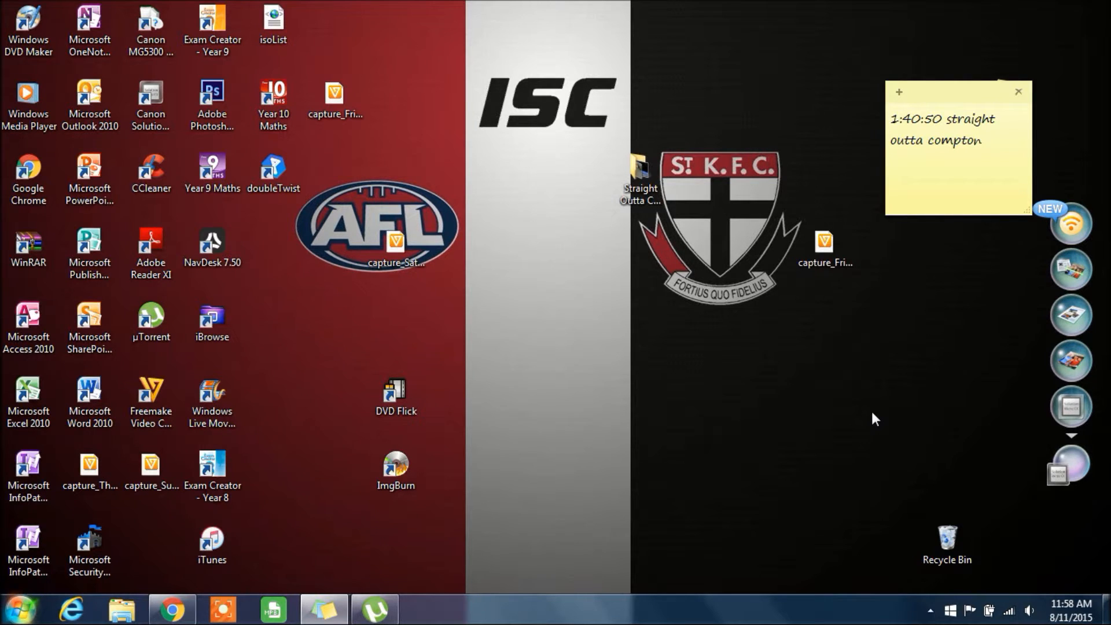